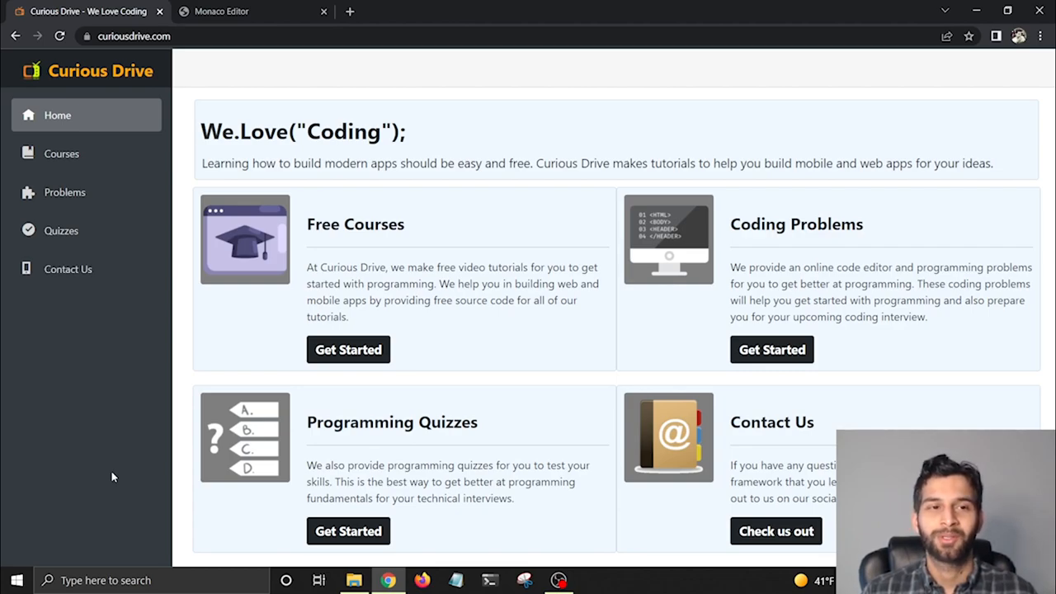
mouse_move(223, 35)
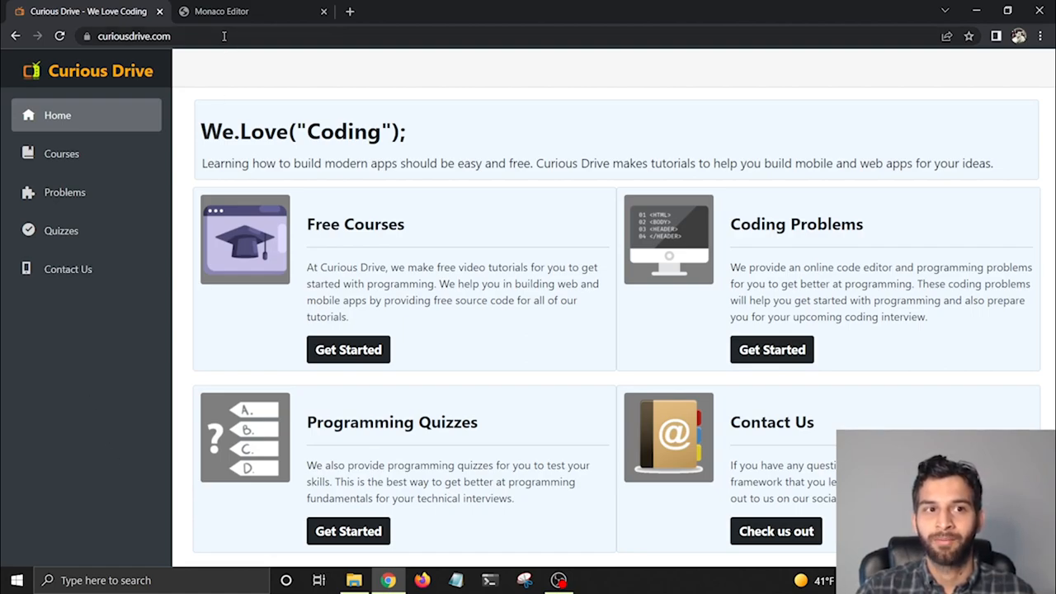
Step: Open the Coding Problems list, from Add Two Numbers to Two Places Decimal
click(134, 36)
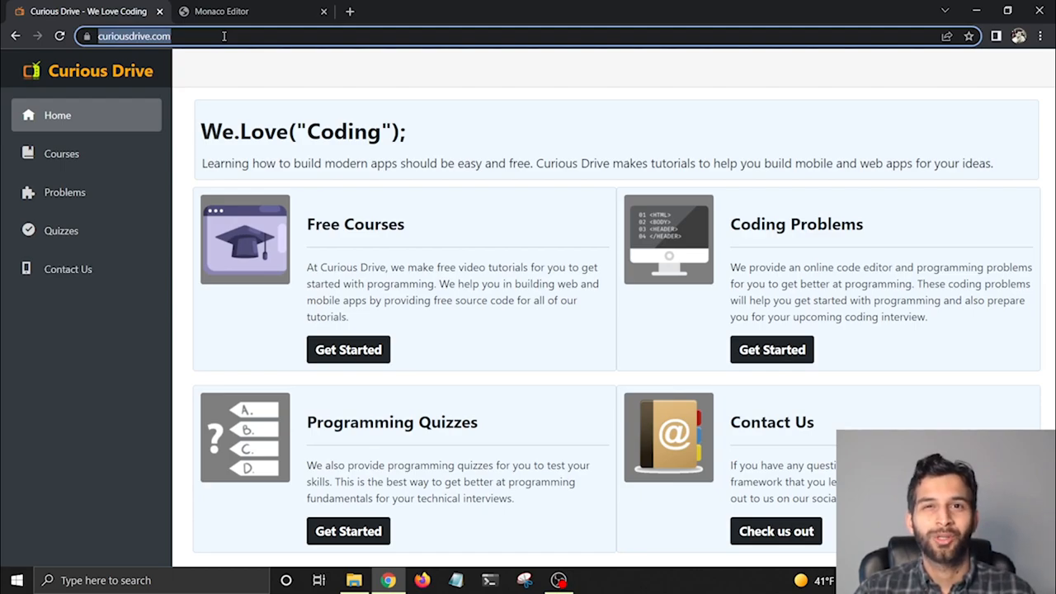
mouse_move(305, 224)
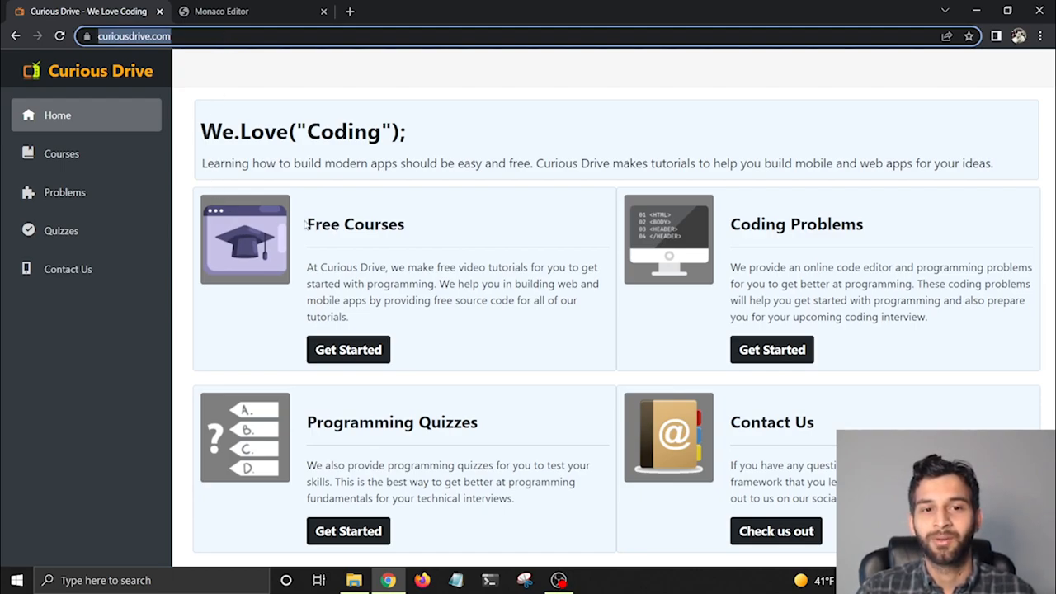
double_click(355, 223)
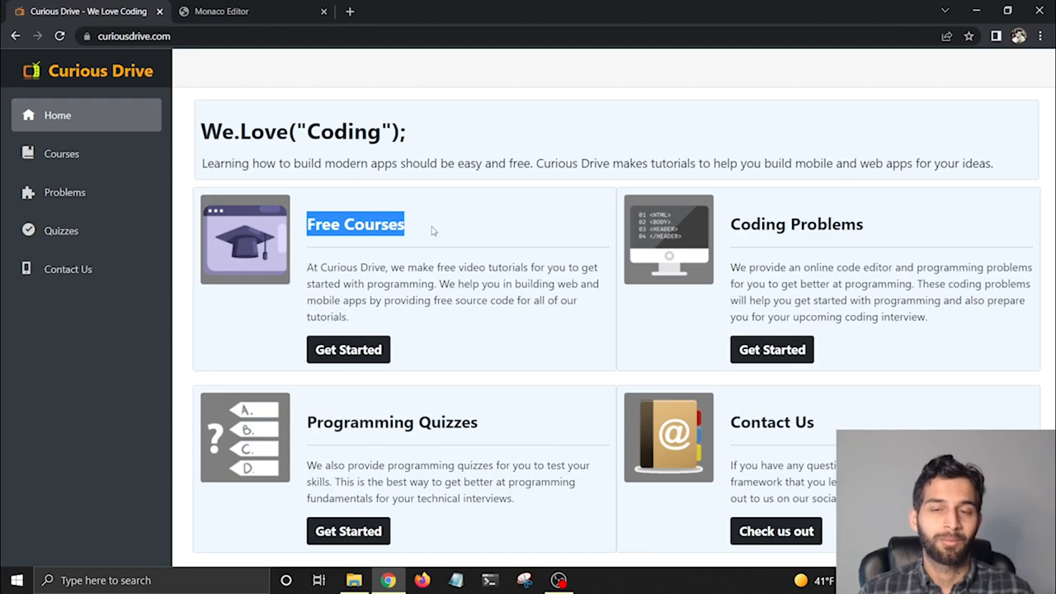
mouse_move(730, 229)
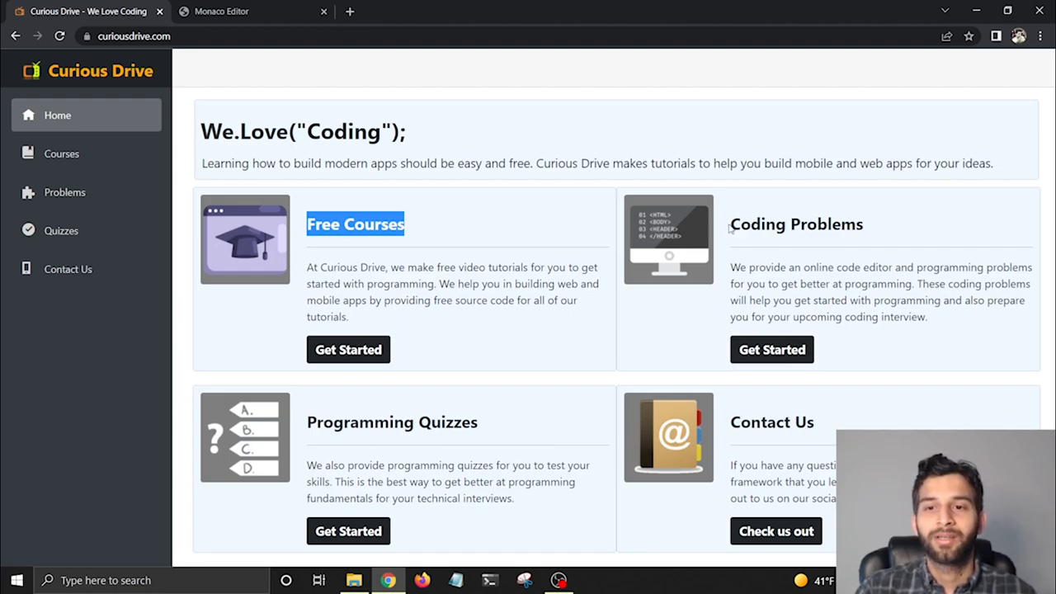
double_click(795, 223)
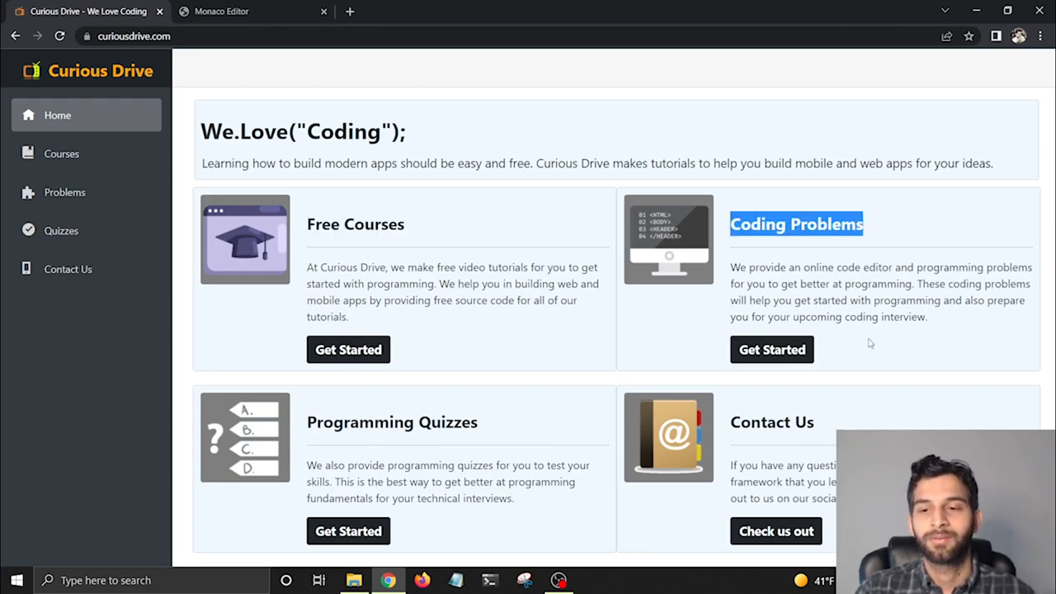
click(771, 349)
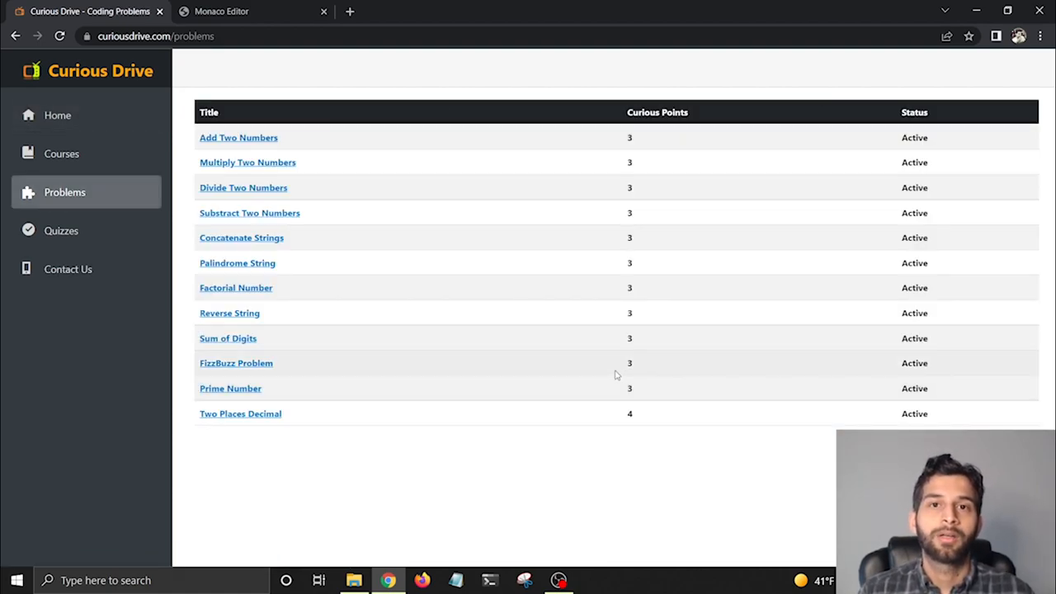
mouse_move(304, 154)
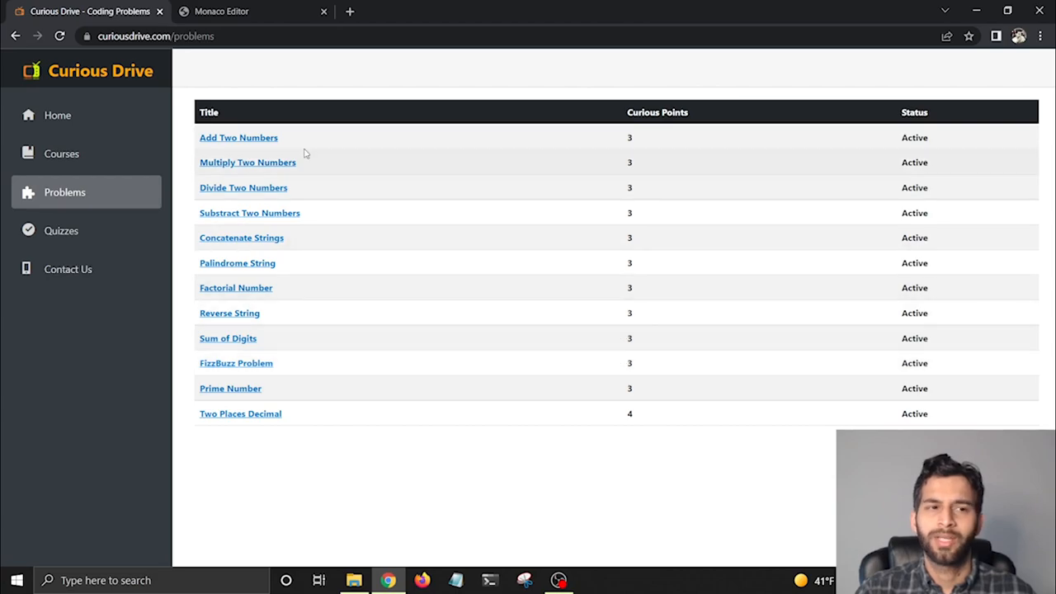
mouse_move(65, 204)
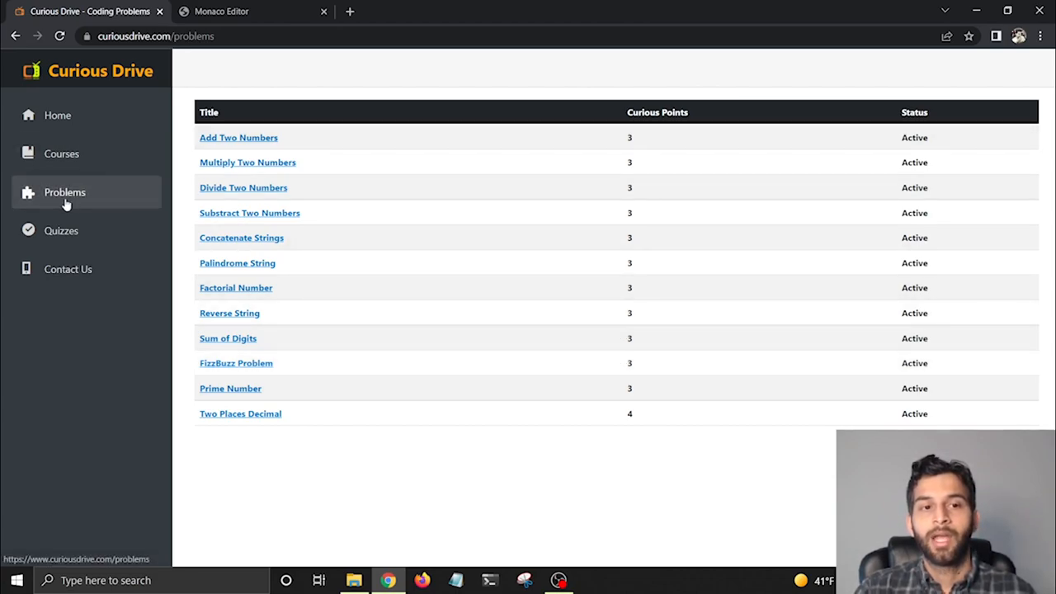
mouse_move(244, 384)
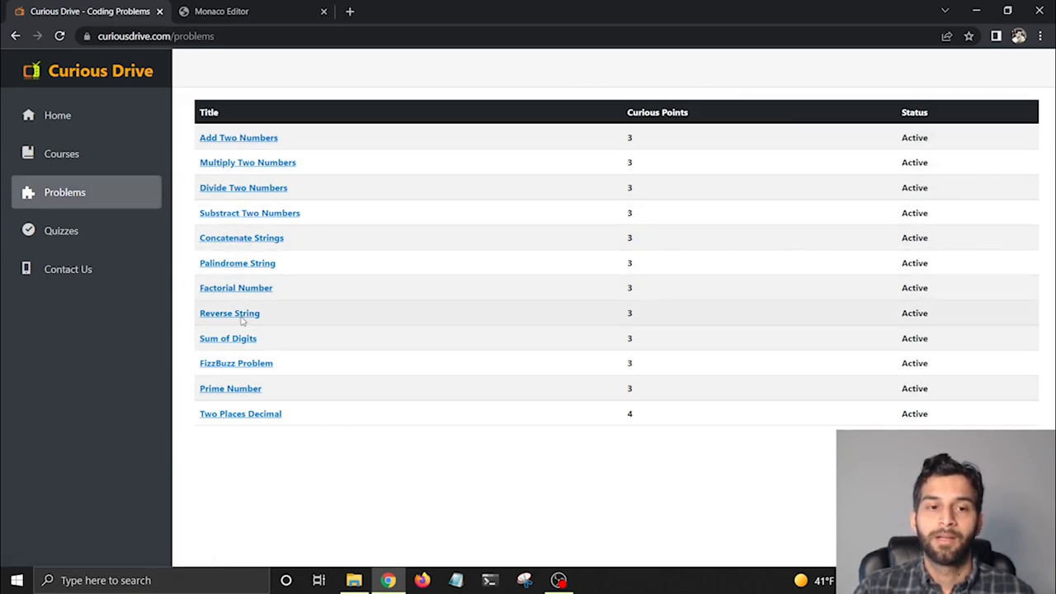
Step: Open Reverse String and highlight its description, dlroWolleH output and HelloWorld input
click(229, 313)
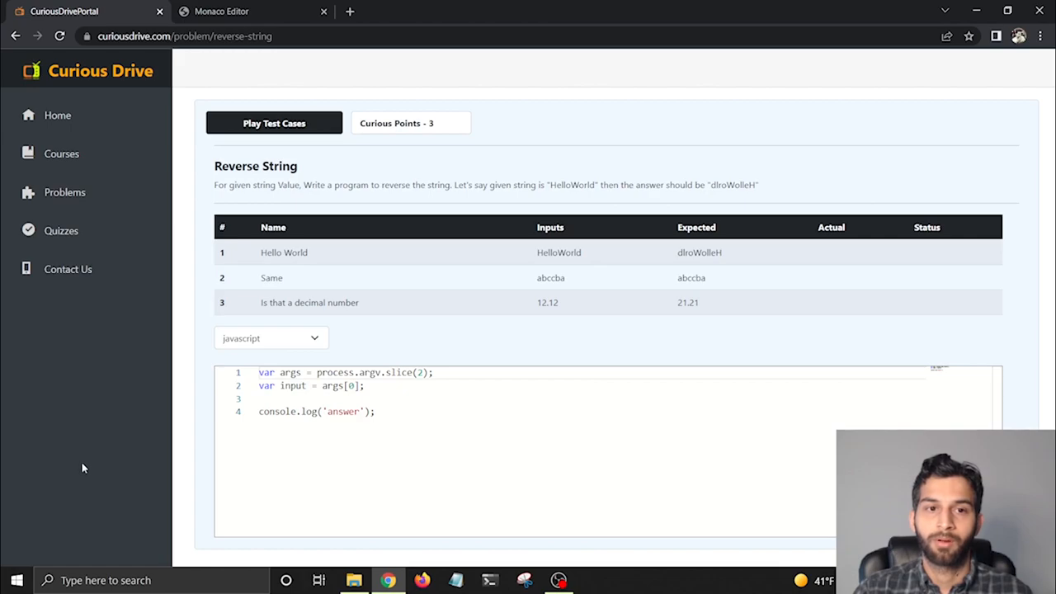
mouse_move(74, 447)
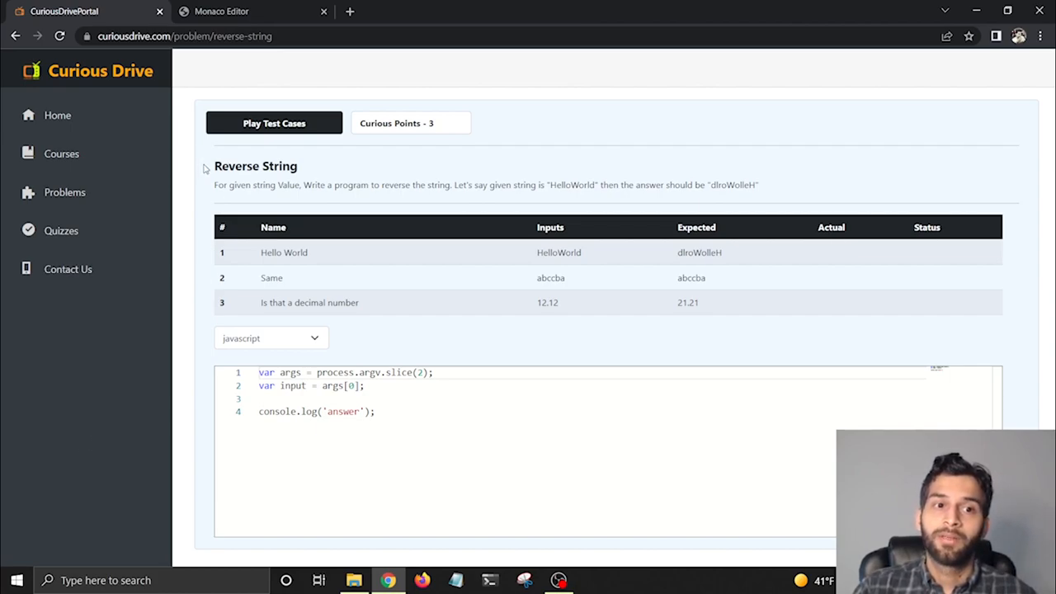
double_click(255, 166)
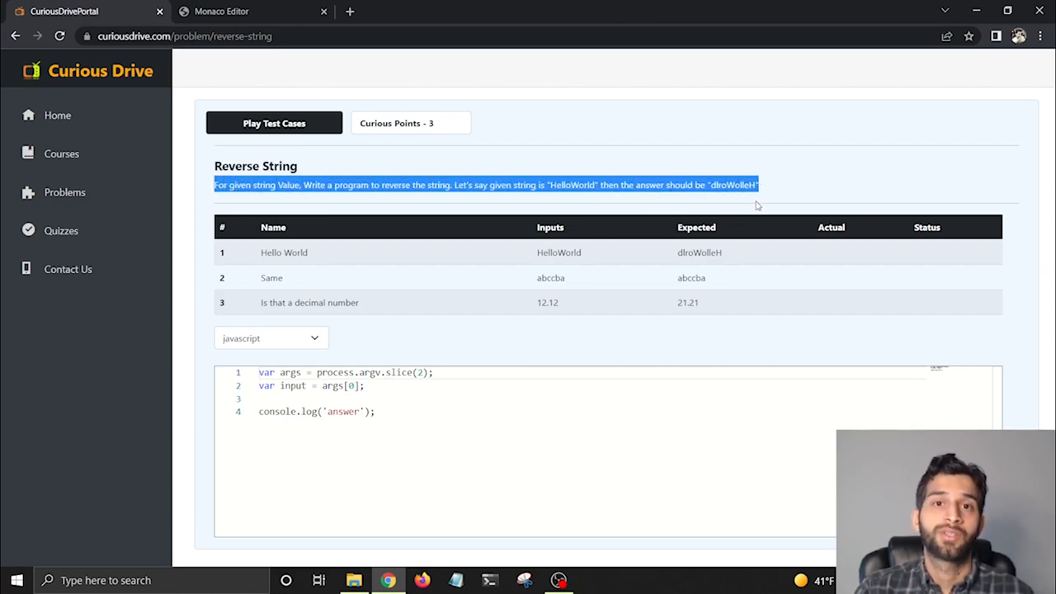
mouse_move(738, 226)
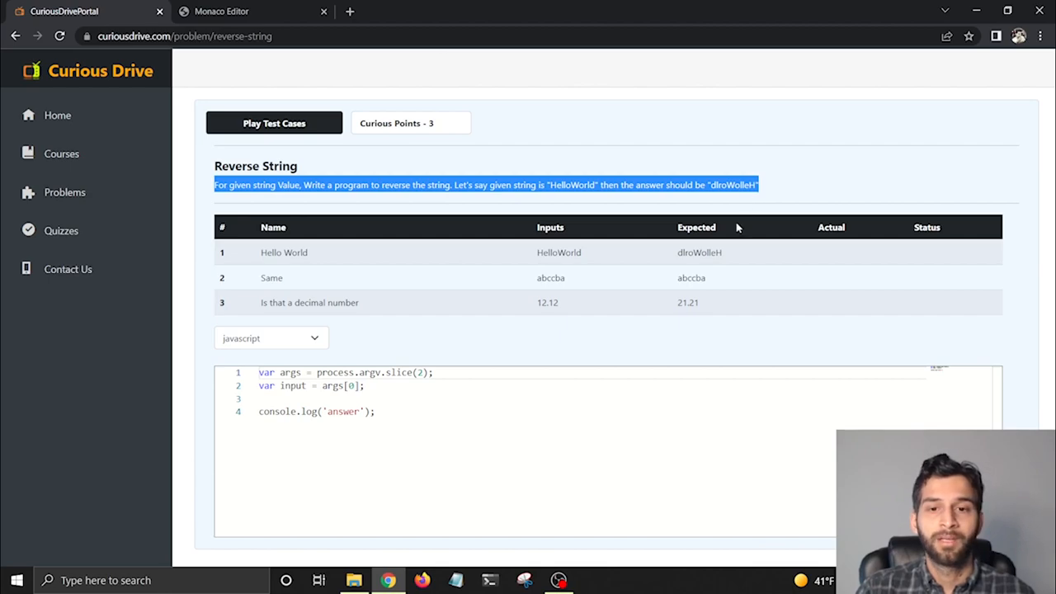
mouse_move(725, 250)
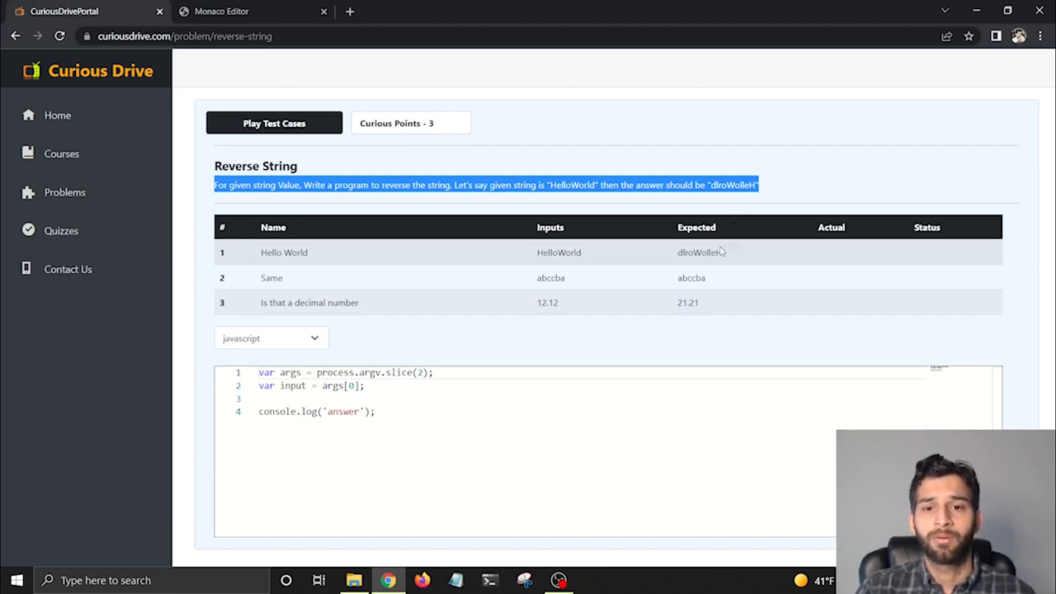
double_click(558, 252)
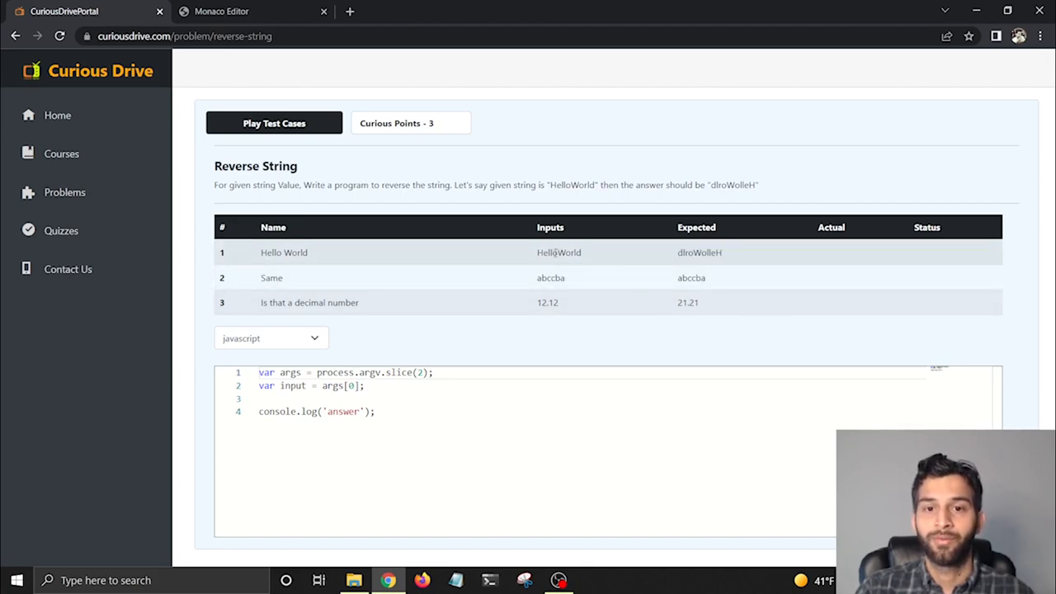
double_click(547, 302)
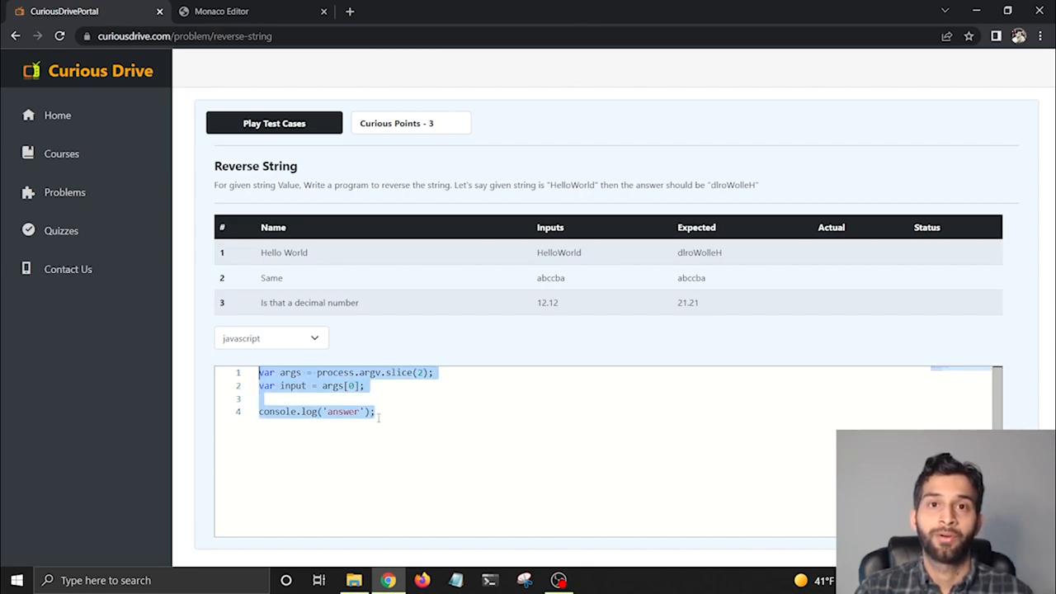
mouse_move(902, 420)
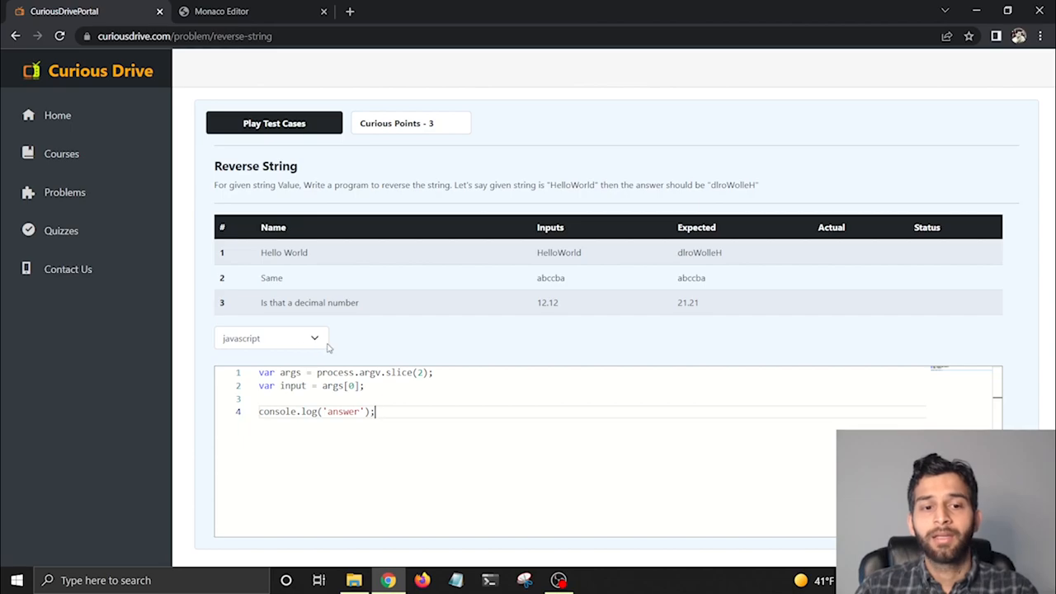
Step: Keep javascript as the solution language and mark args in the input line
click(270, 337)
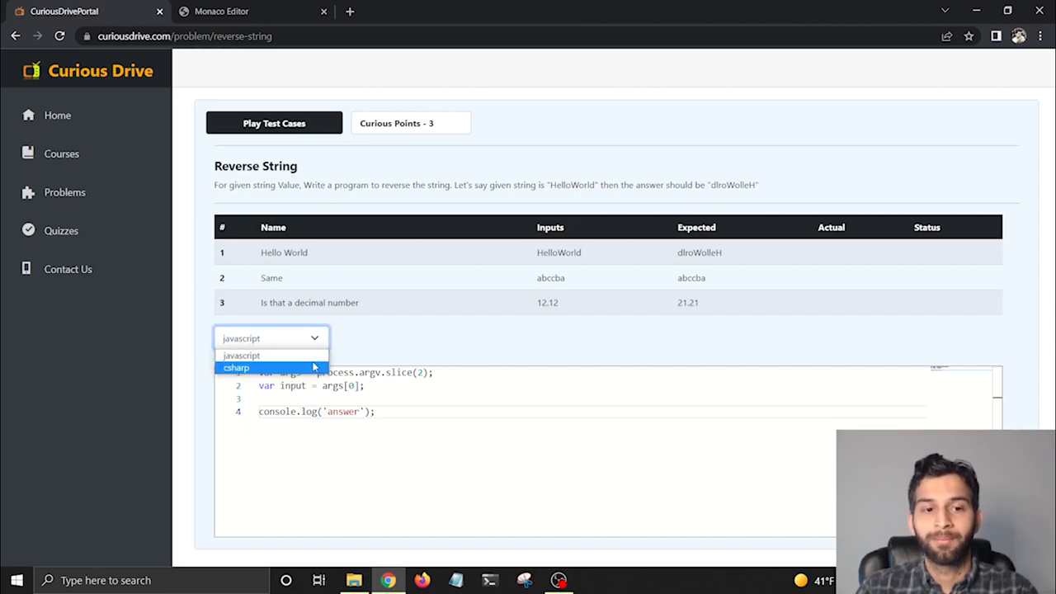
click(242, 355)
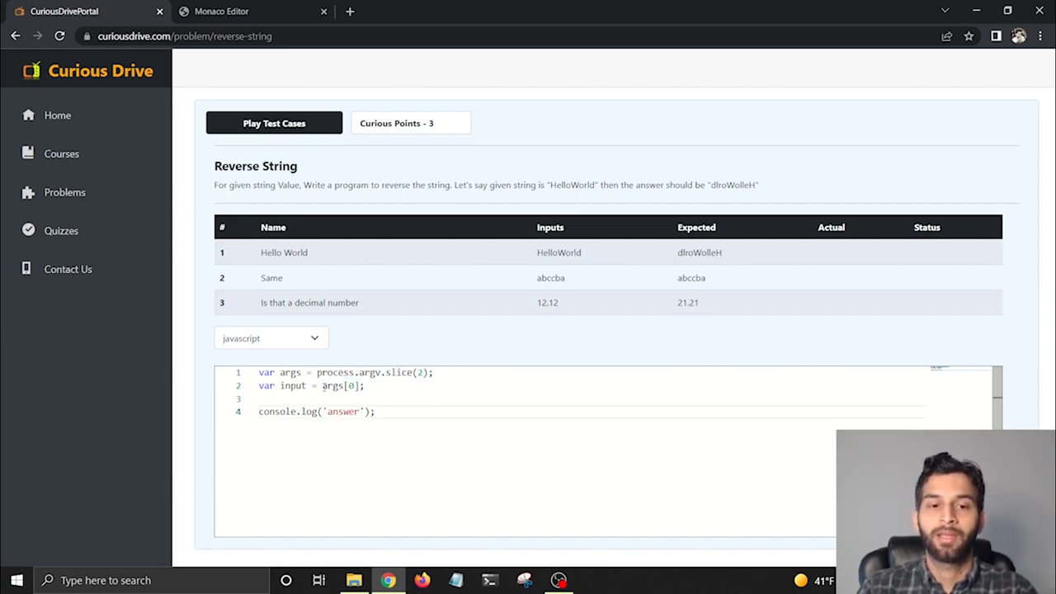
double_click(334, 385)
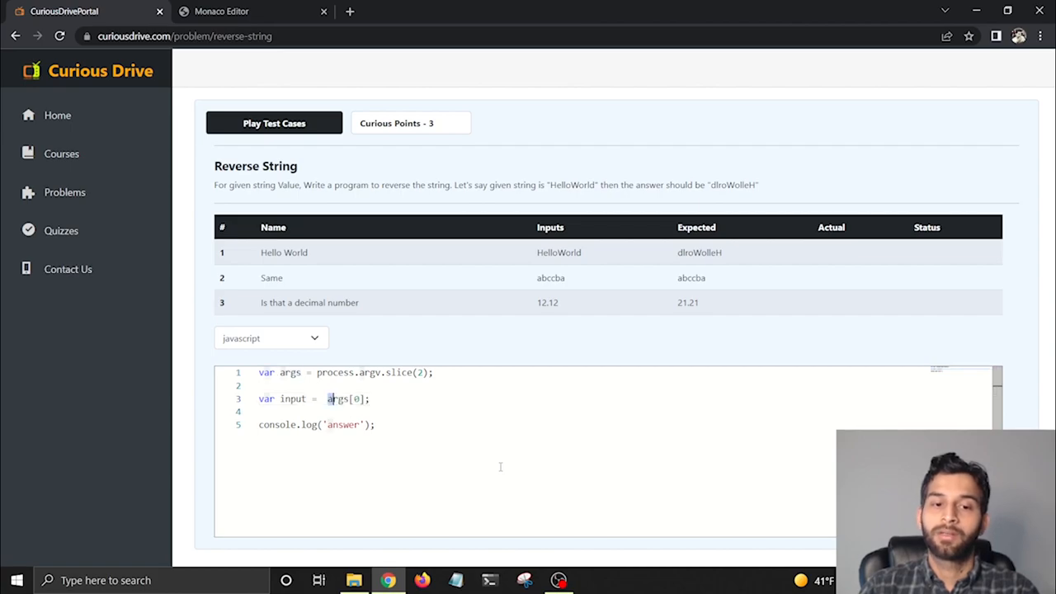
Step: Change the input line to var input = Array.from(args[0]);
double_click(338, 398)
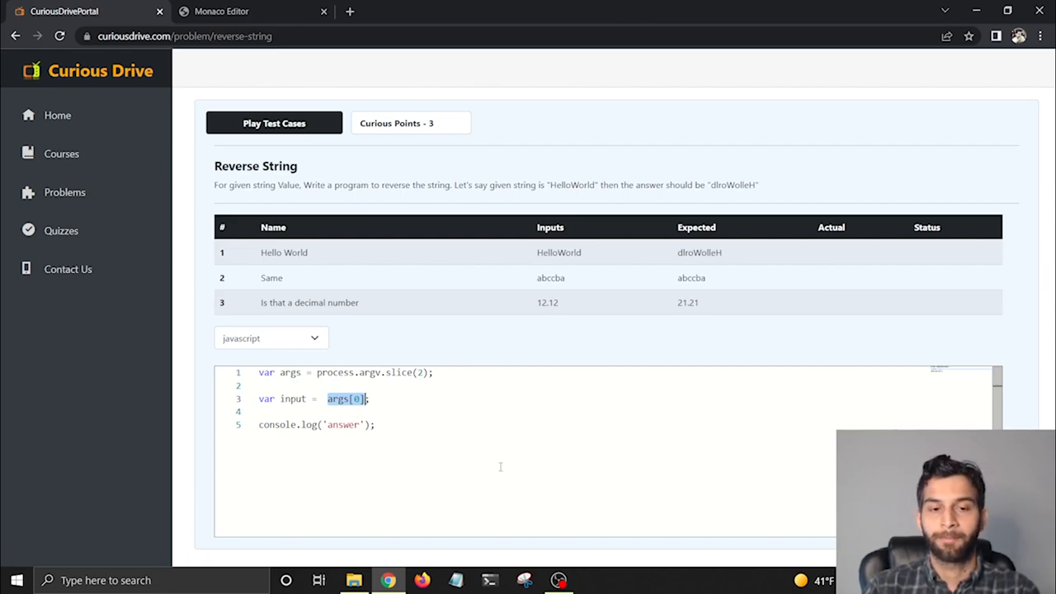
text(A)
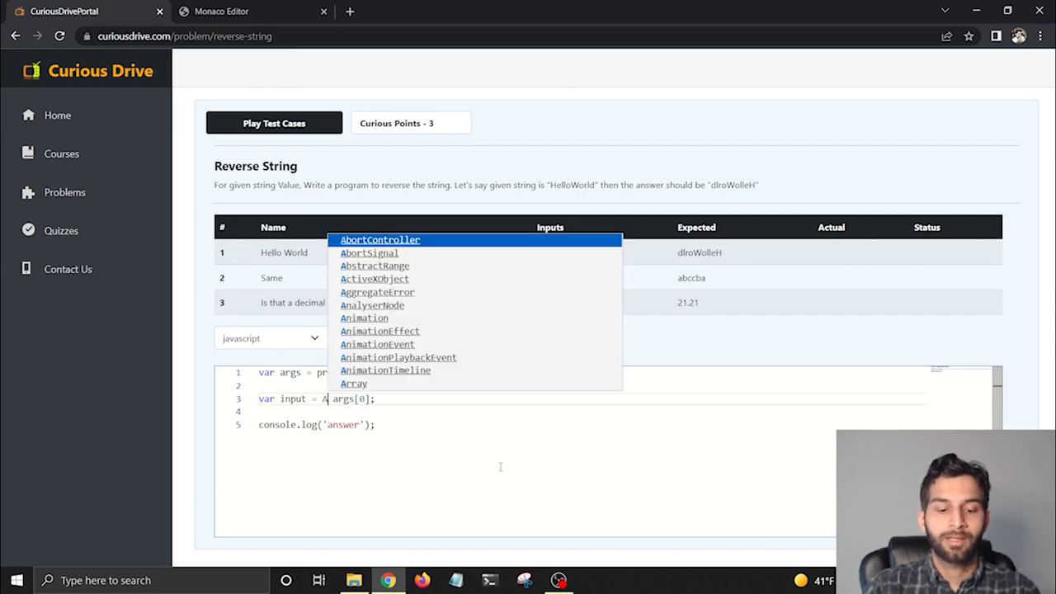
text(rray)
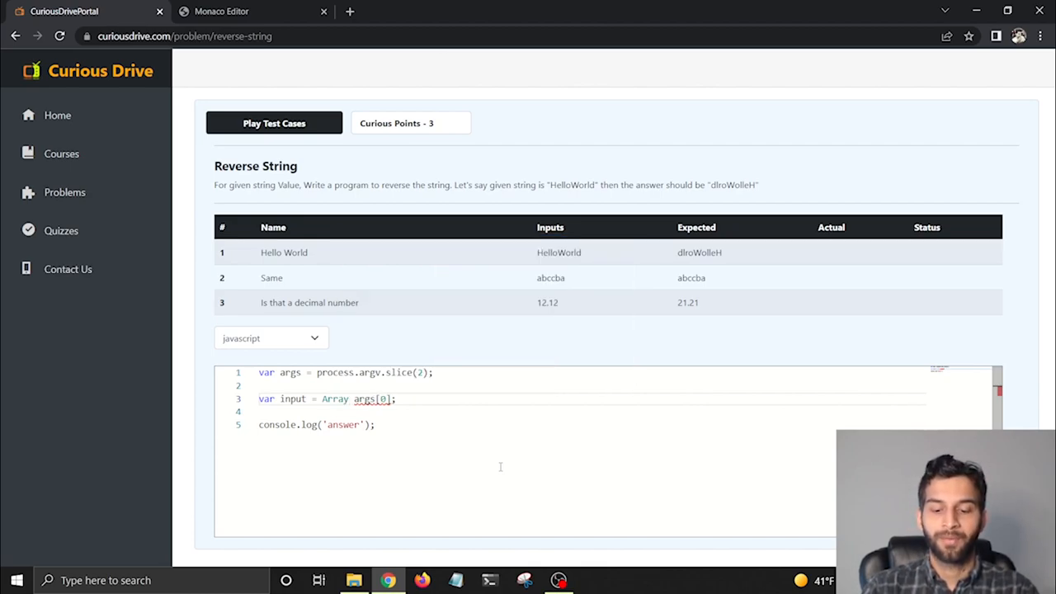
text(.from()
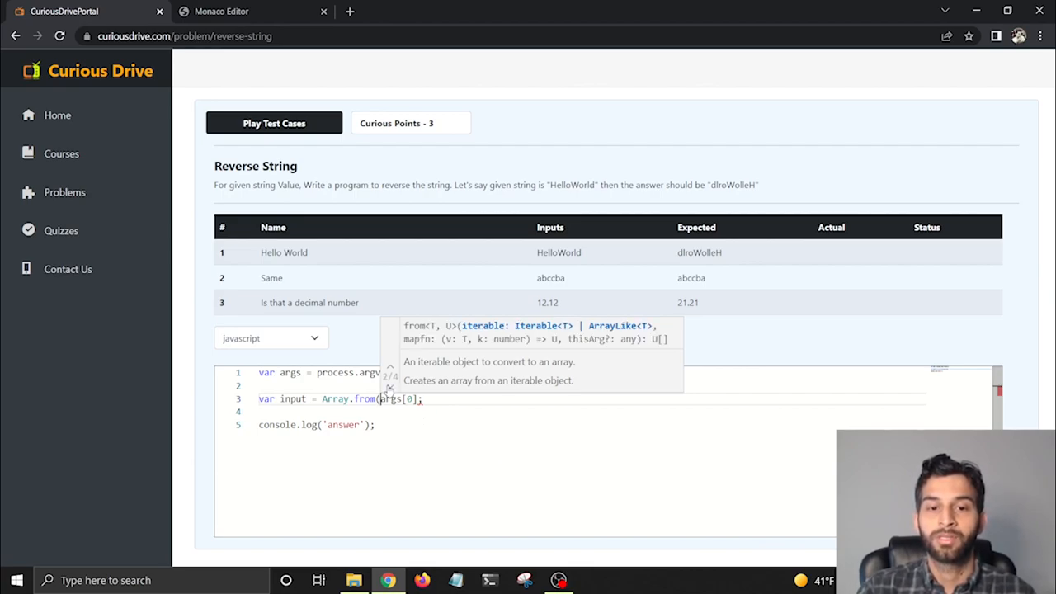
click(390, 387)
text())
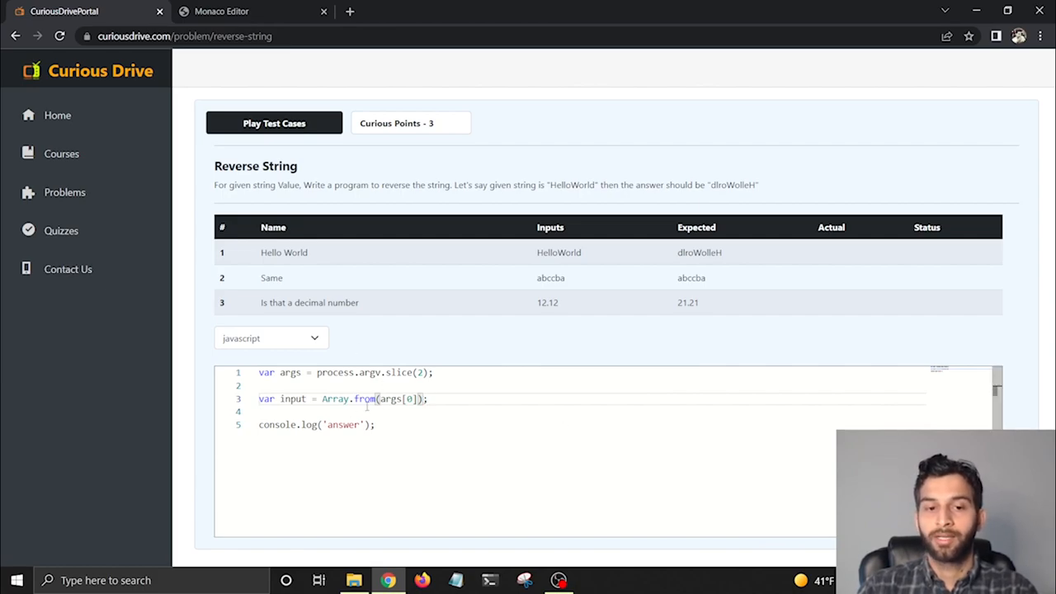
Step: Append .reverse().join('') to the Array.from input line
text(.)
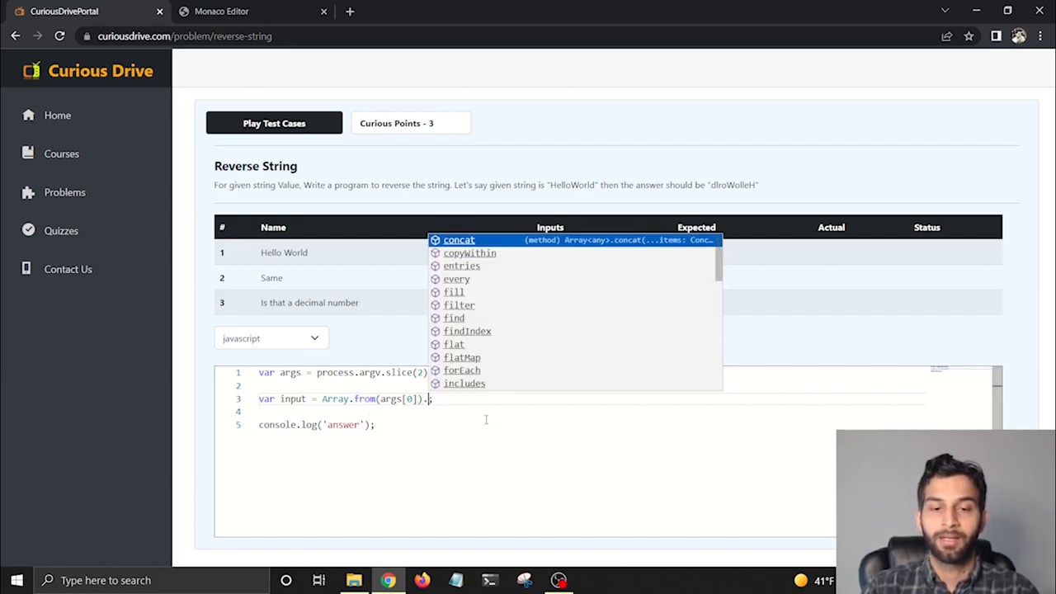
text(reverse)
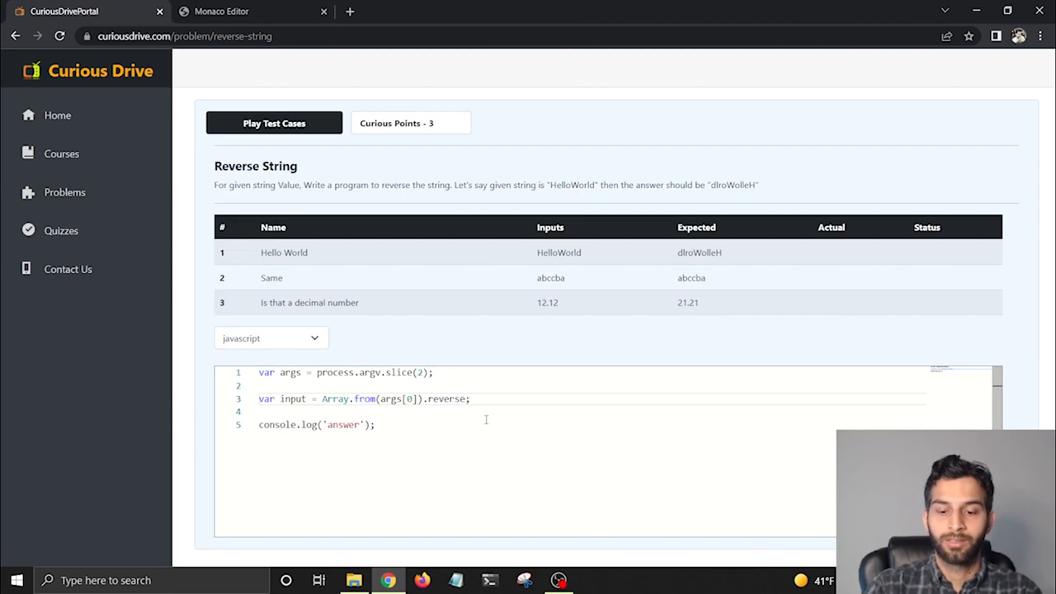
text(.join()
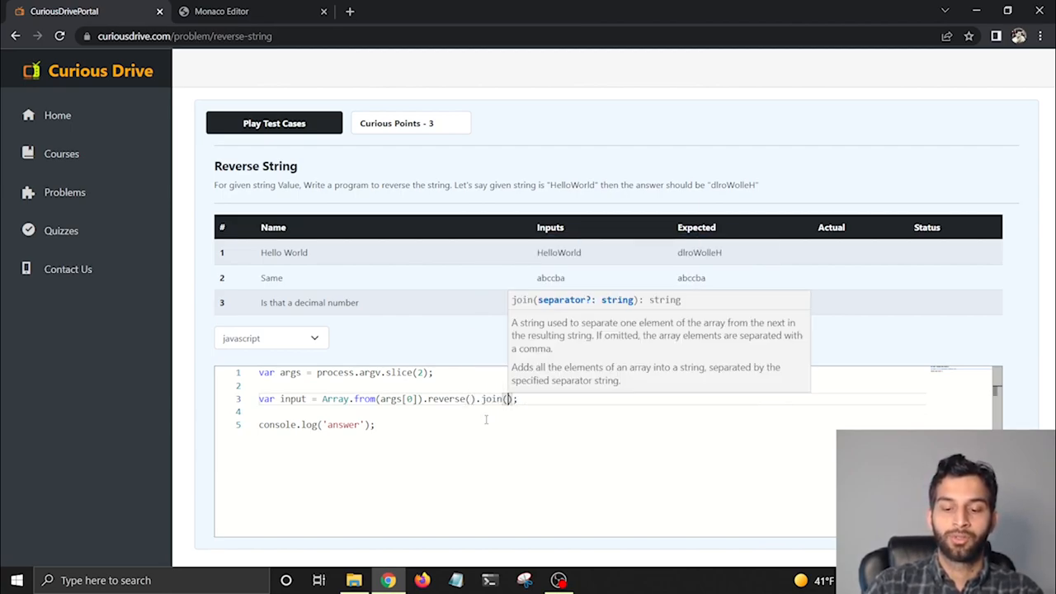
text('')
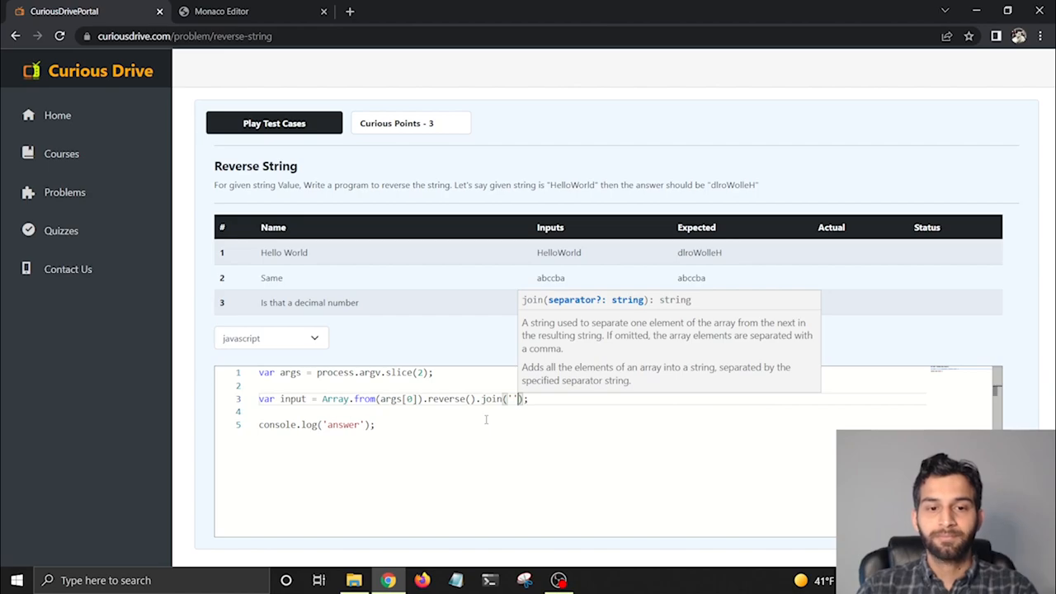
Step: Log input instead of 'answer' in the console.log statement
double_click(292, 398)
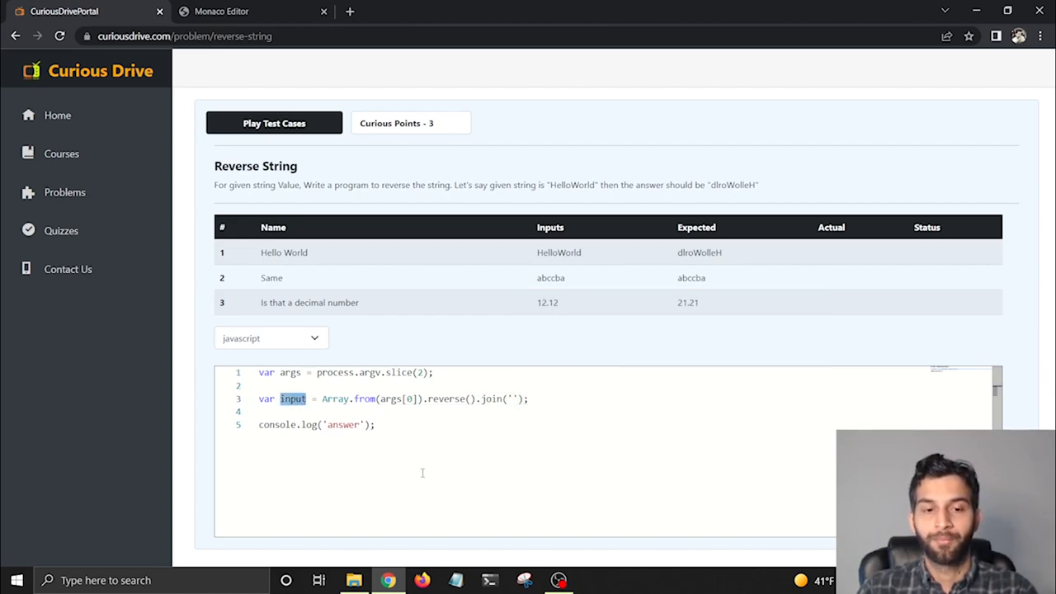
click(320, 424)
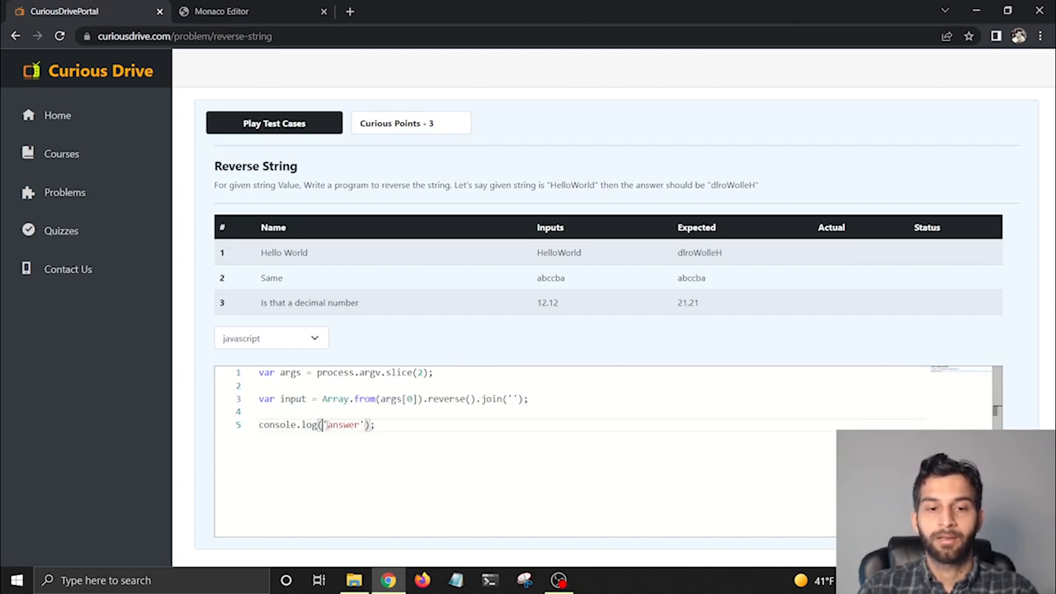
text(input)
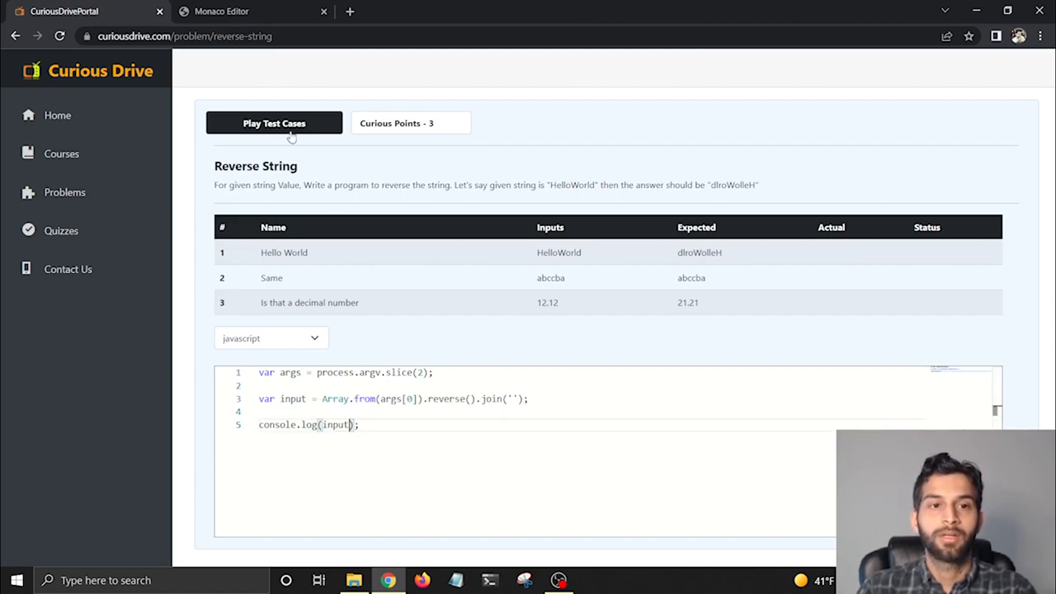
Step: Play the test cases and see all three pass with reversed strings
click(274, 123)
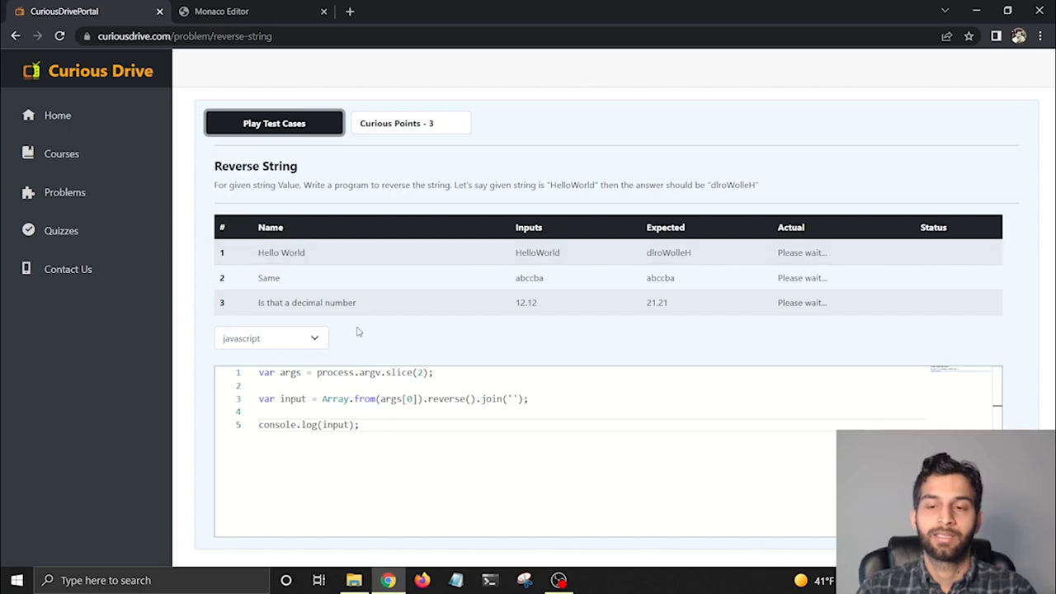
click(274, 123)
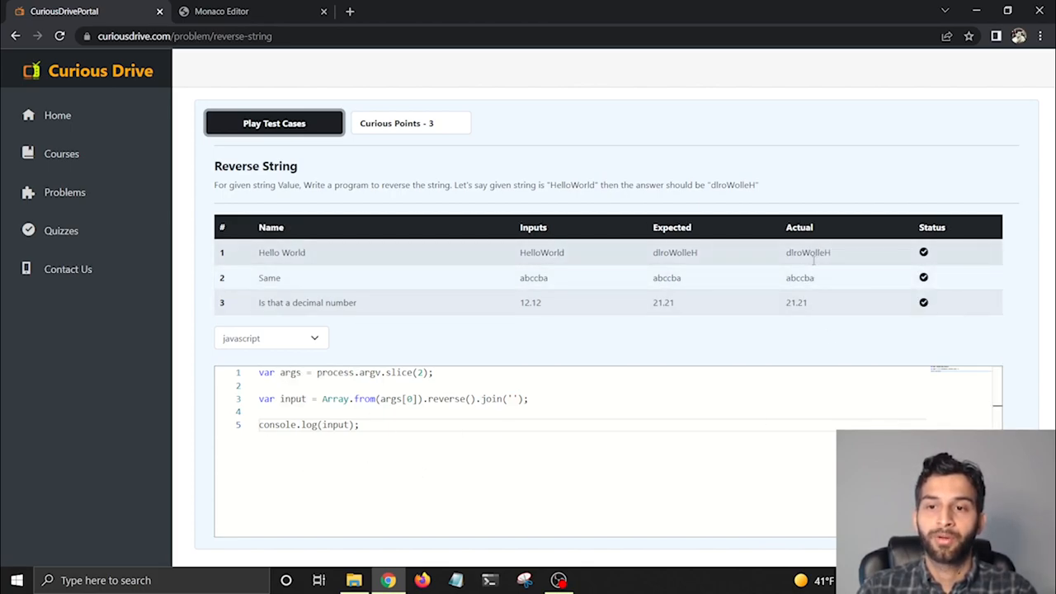
mouse_move(804, 324)
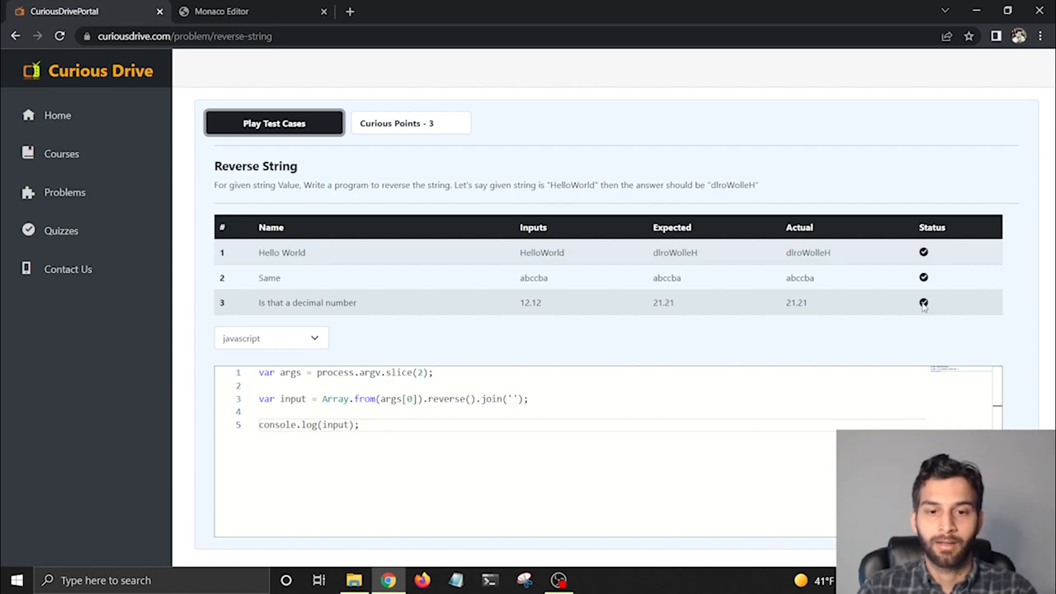
Step: Log 'something else' instead of input and rerun, with all three tests failing
double_click(335, 424)
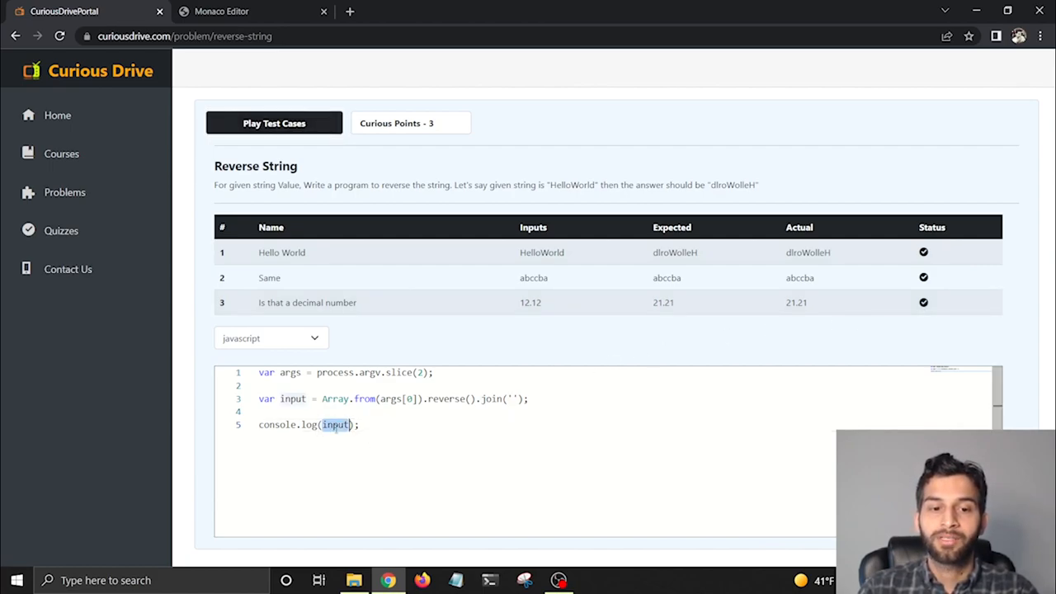
text('some')
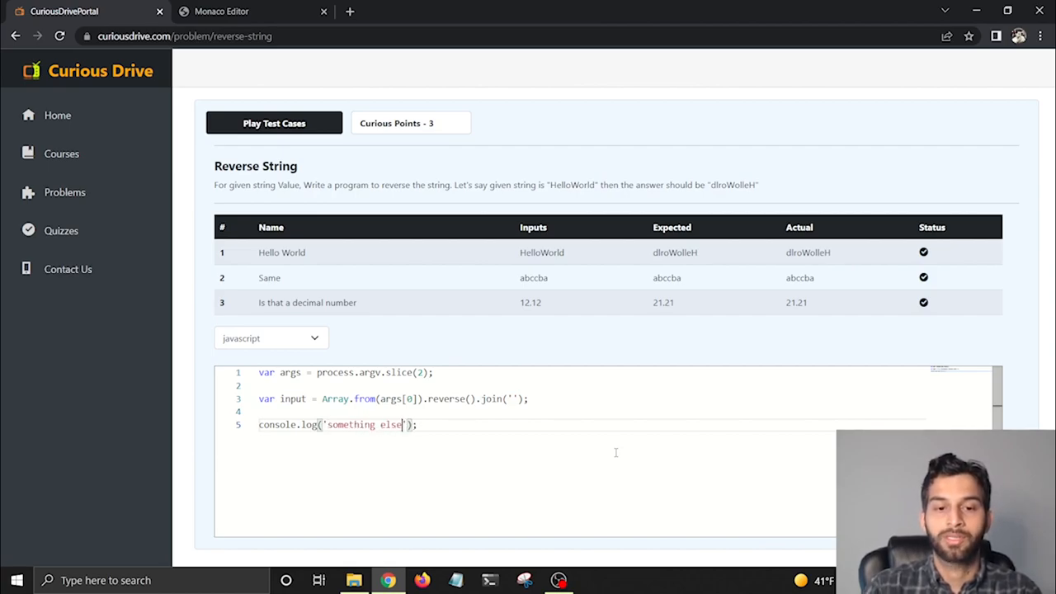
click(274, 123)
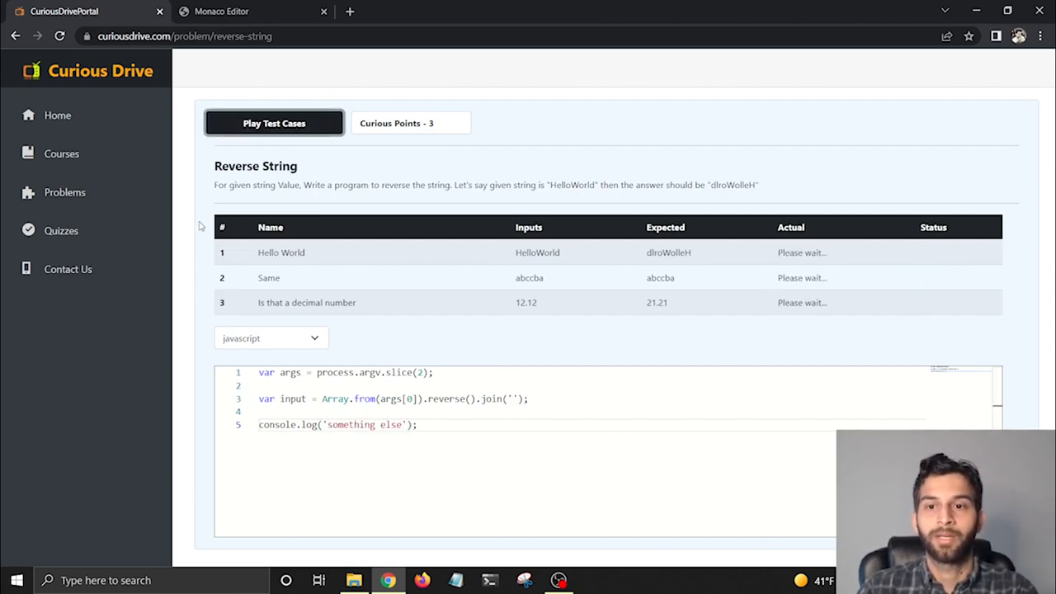
click(274, 122)
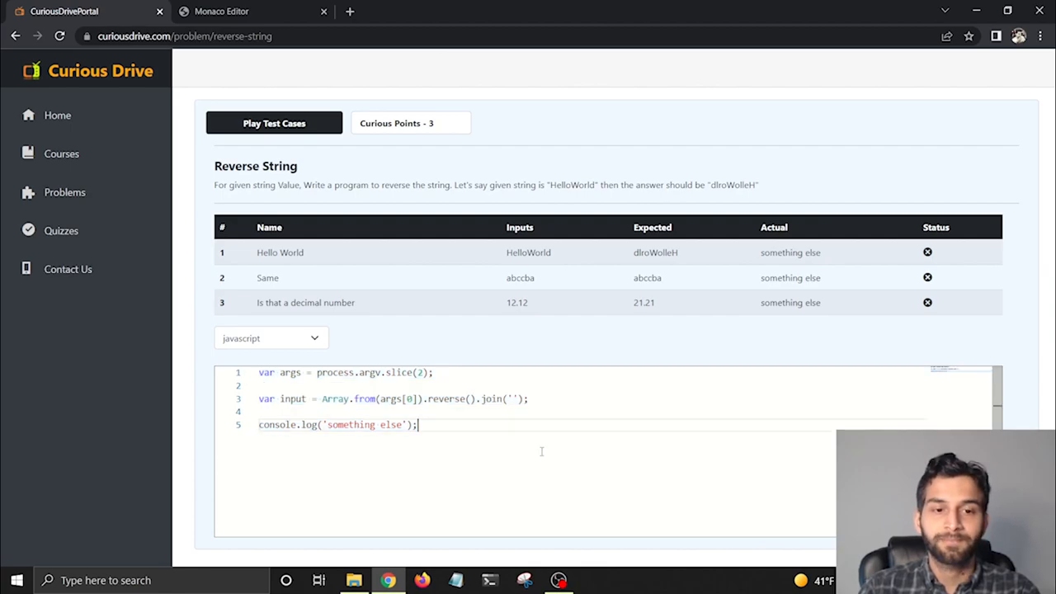
click(271, 337)
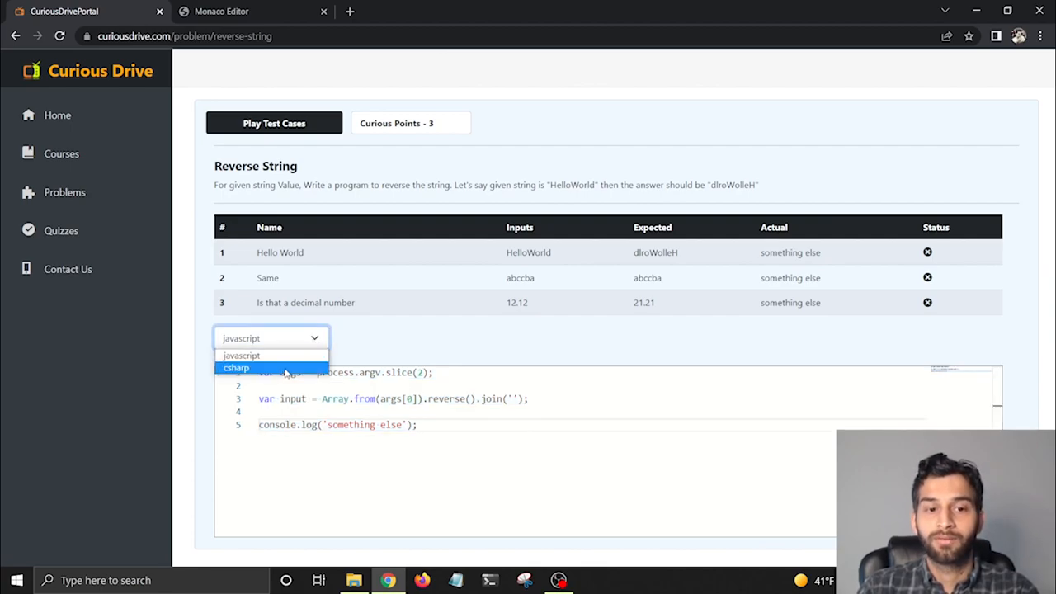
Step: Switch the language to csharp and inspect the args[0] Value assignment
click(236, 367)
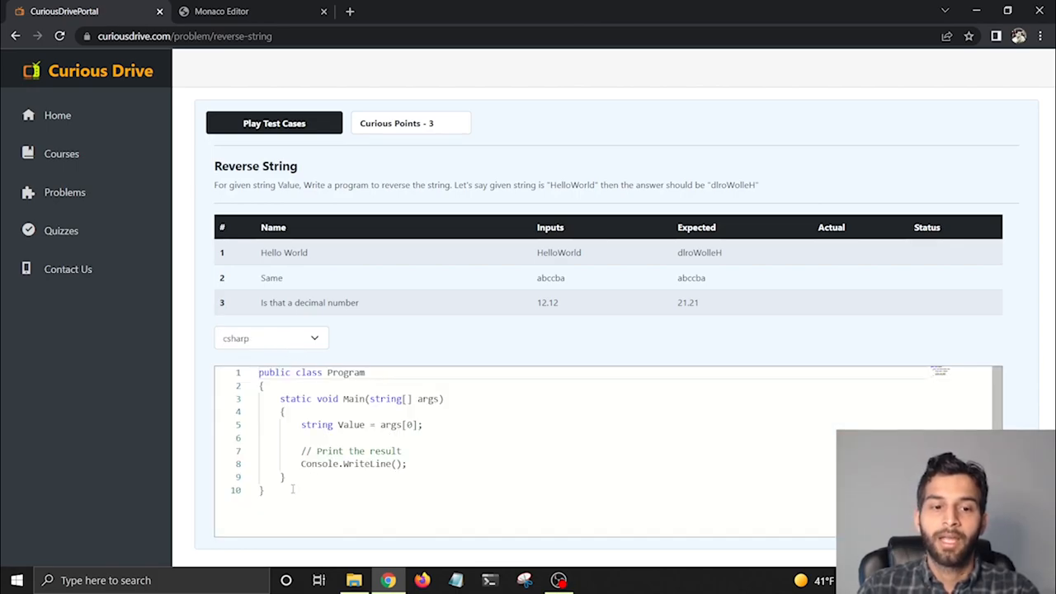
key(ctrl+a)
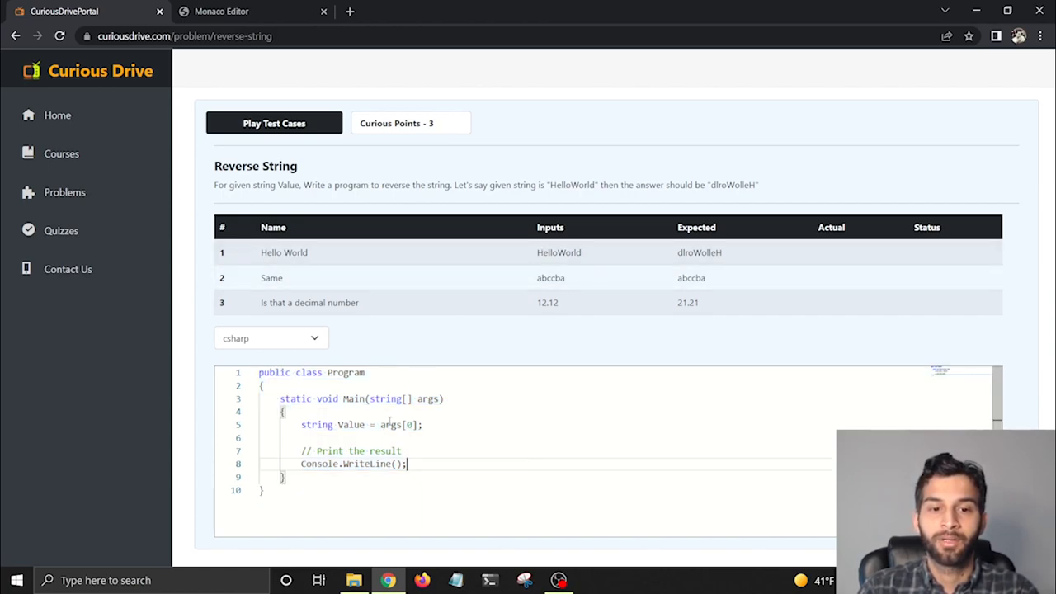
double_click(396, 424)
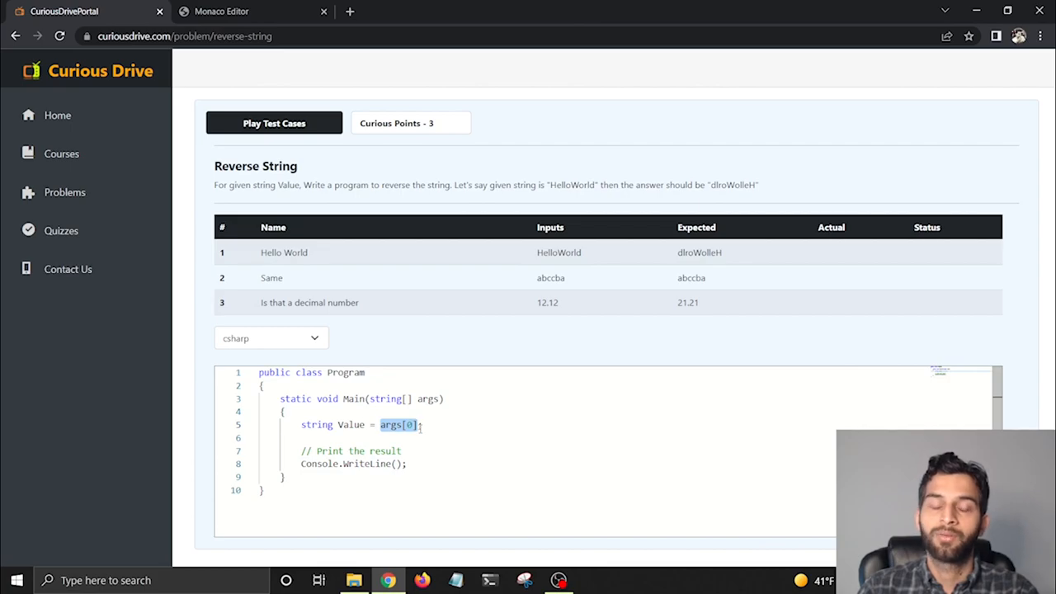
double_click(350, 424)
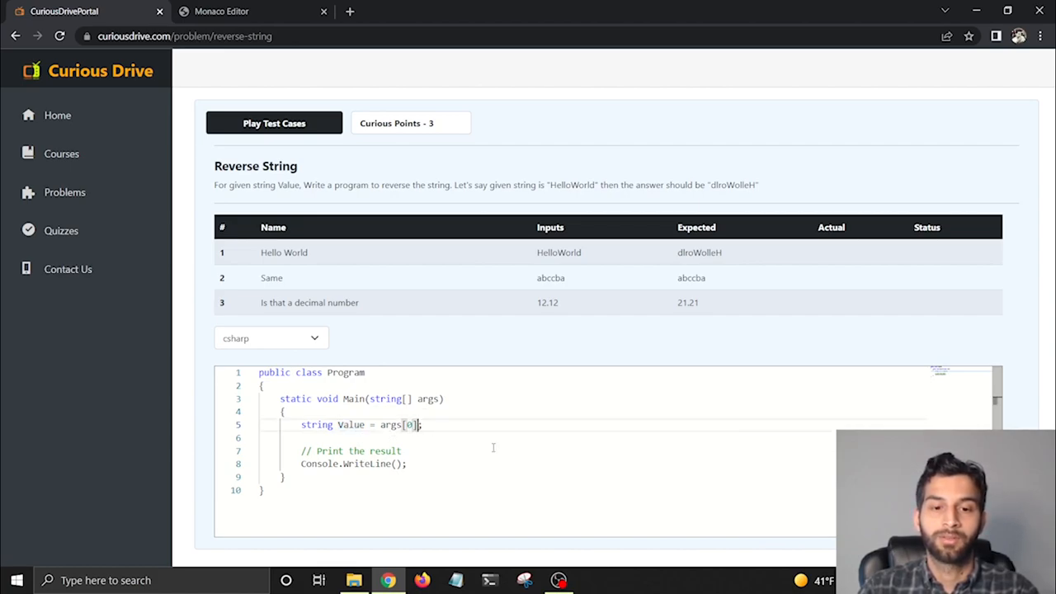
mouse_move(617, 479)
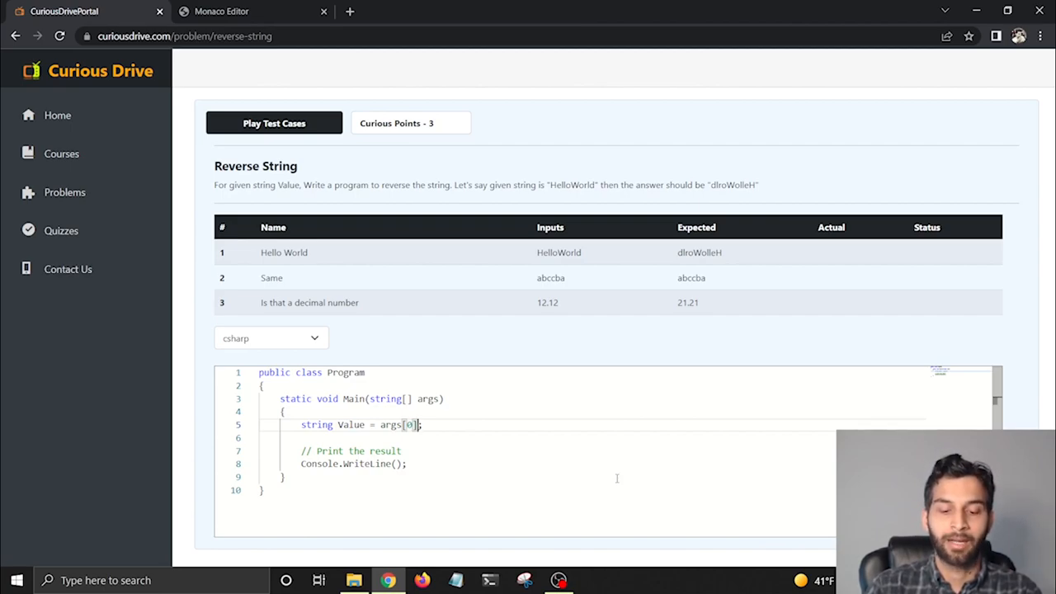
Step: Declare Value with var as args[0].ToCharArray()
text(.ToChar)
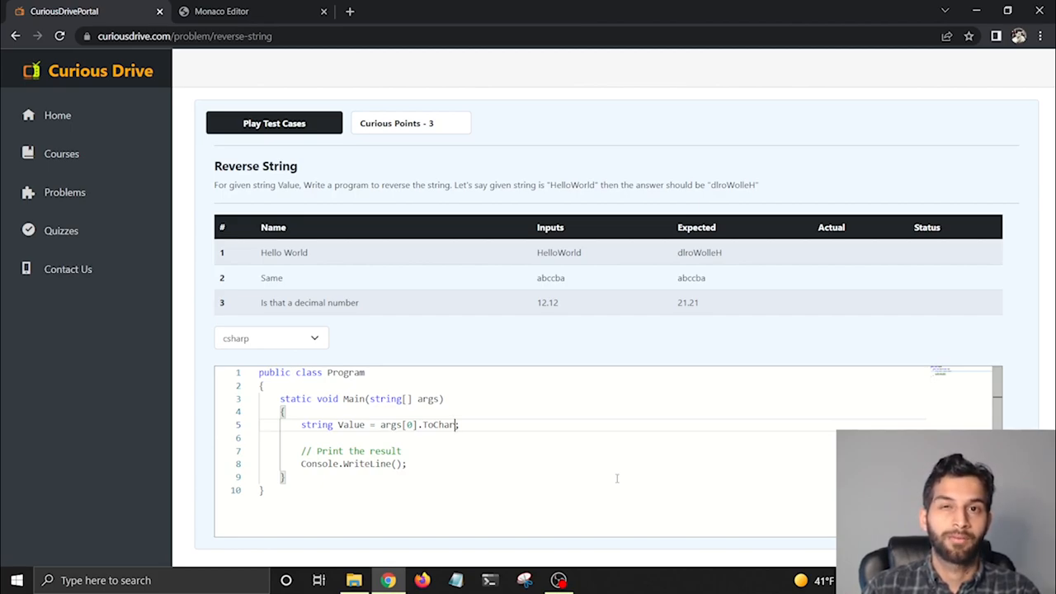
text(A)
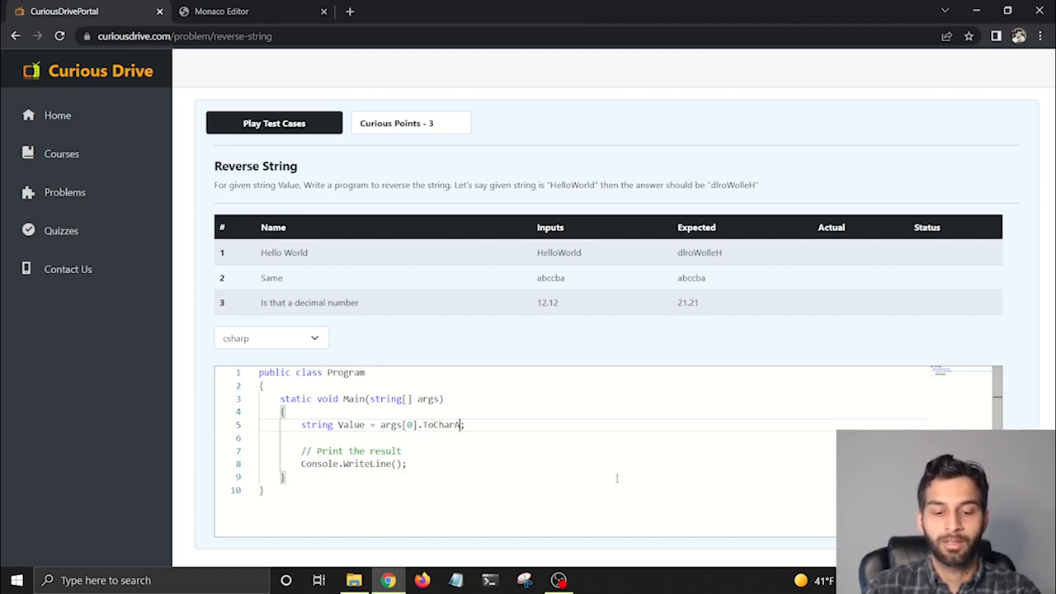
text(rray;)
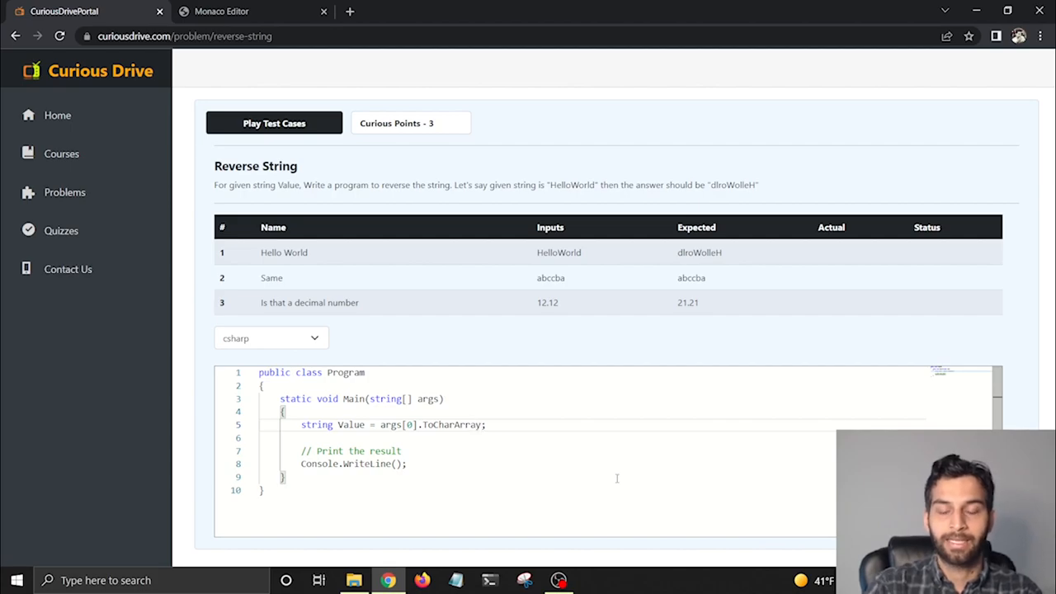
text(())
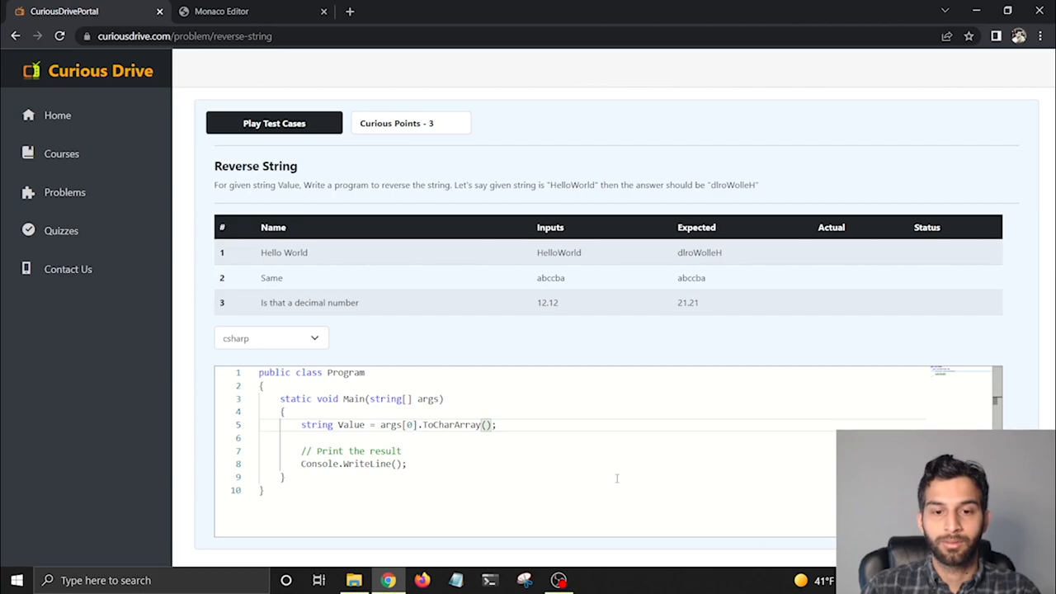
double_click(316, 424)
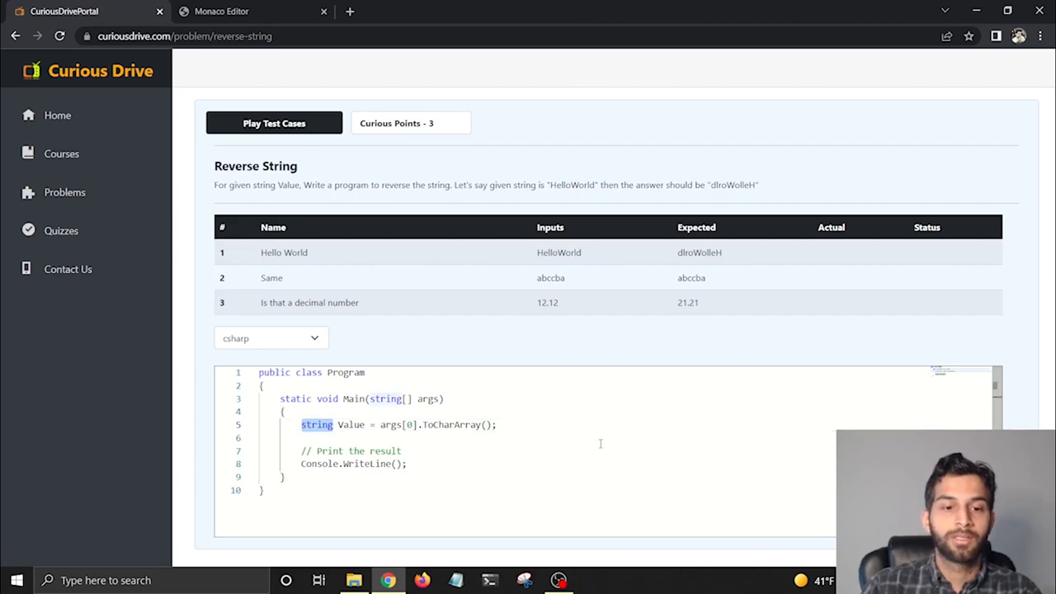
text(var)
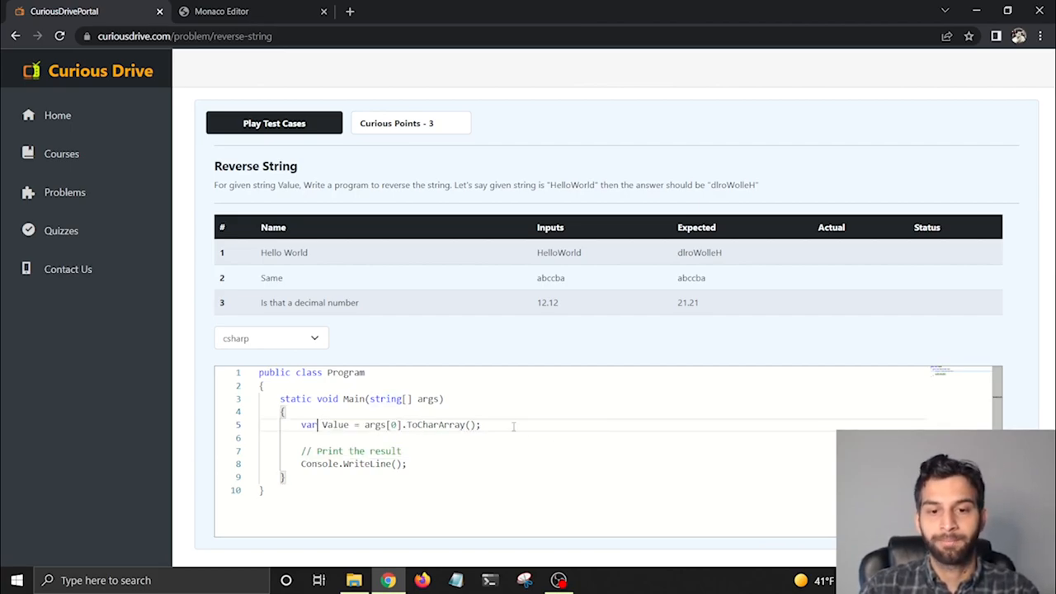
Step: Add Array.Reverse(Value); and print String.Join("", Value) in Console.WriteLine
text(A)
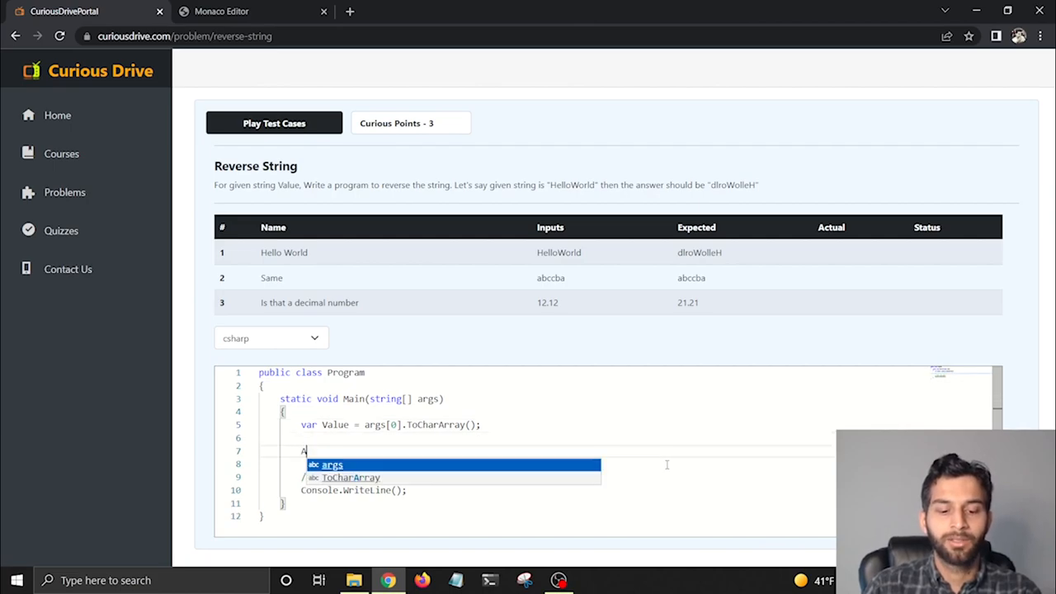
text(rray.Reverse()
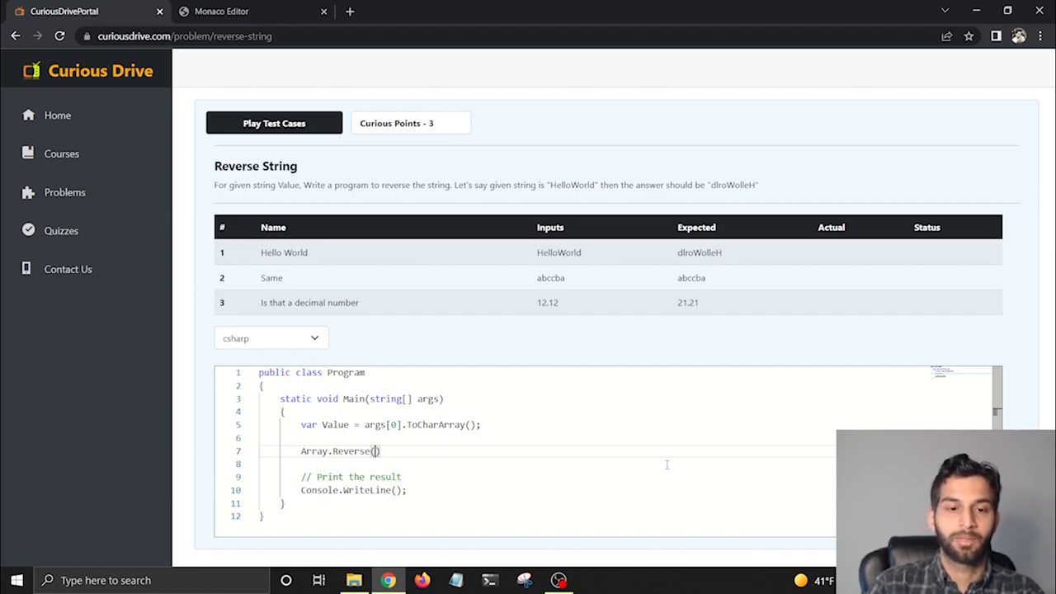
text(Value)
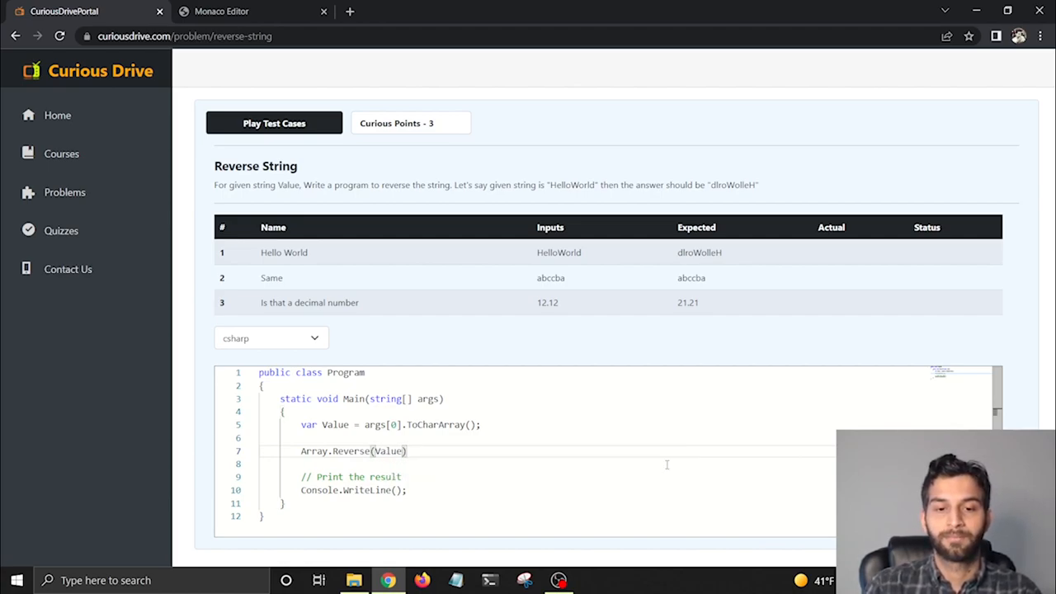
text(;)
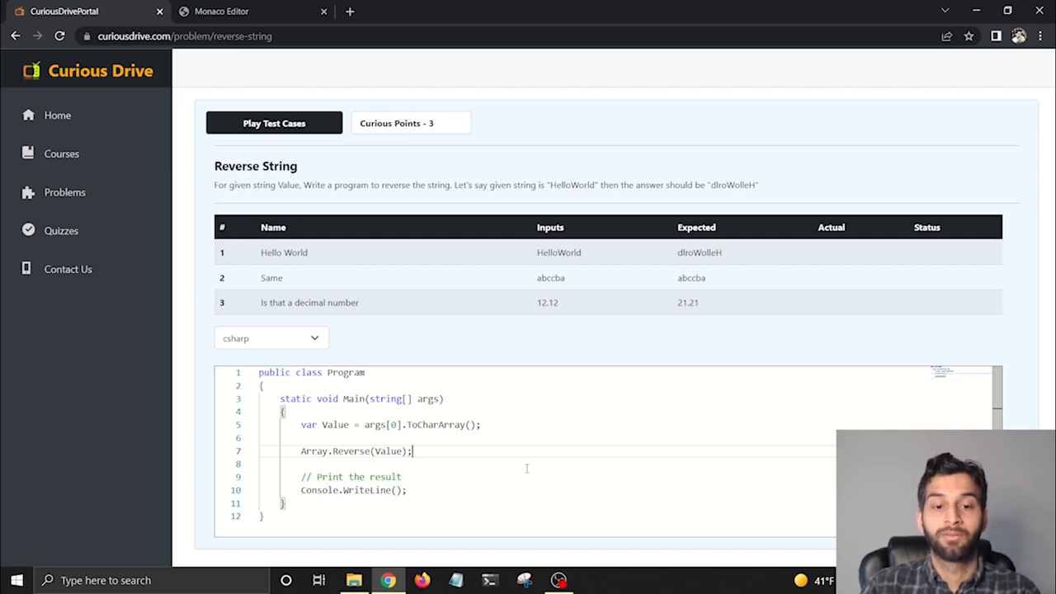
text(s)
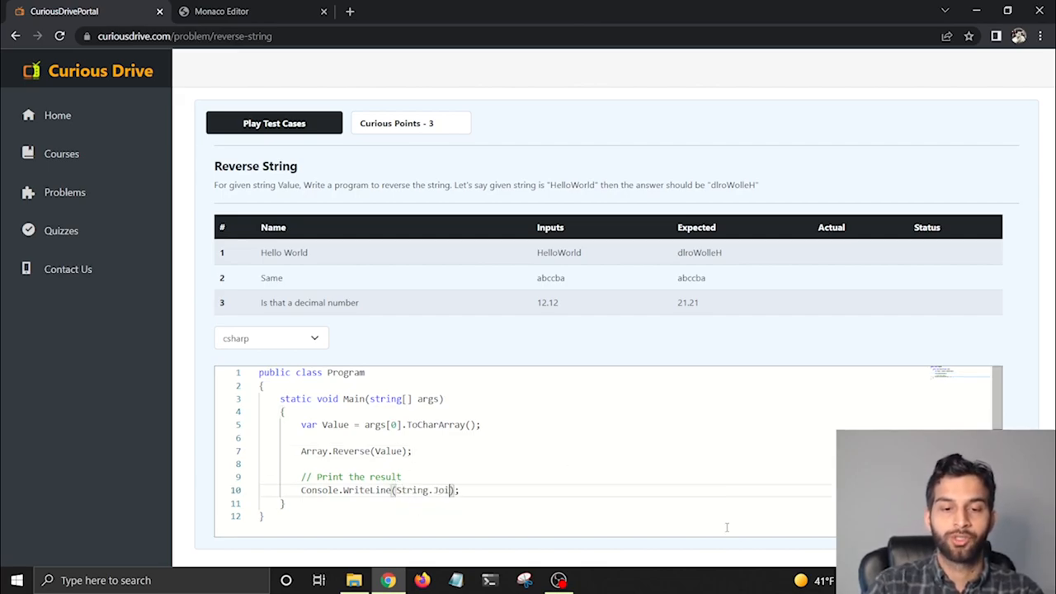
text("", ))
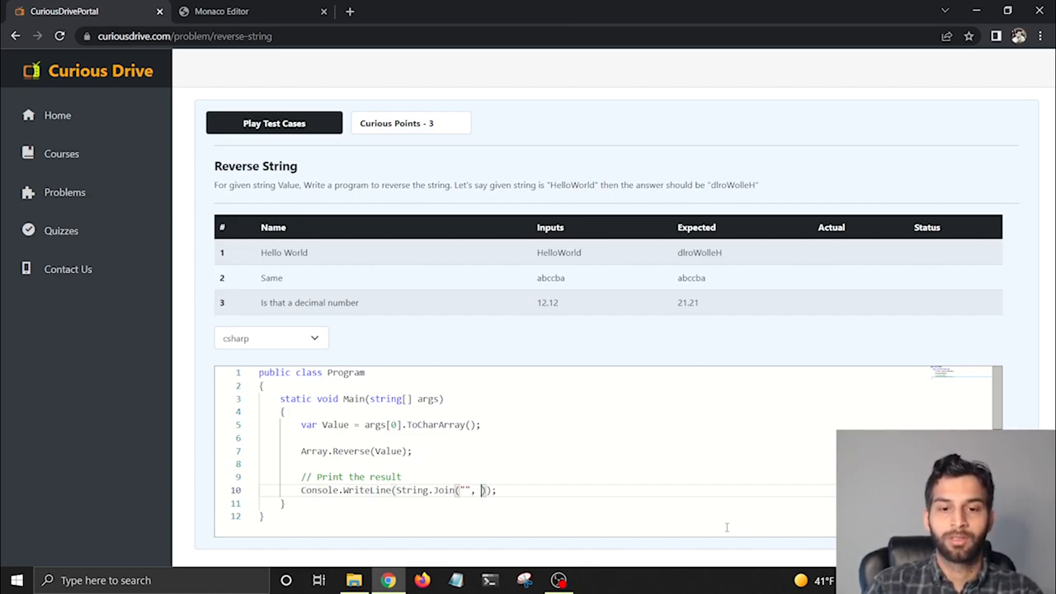
text(Value)
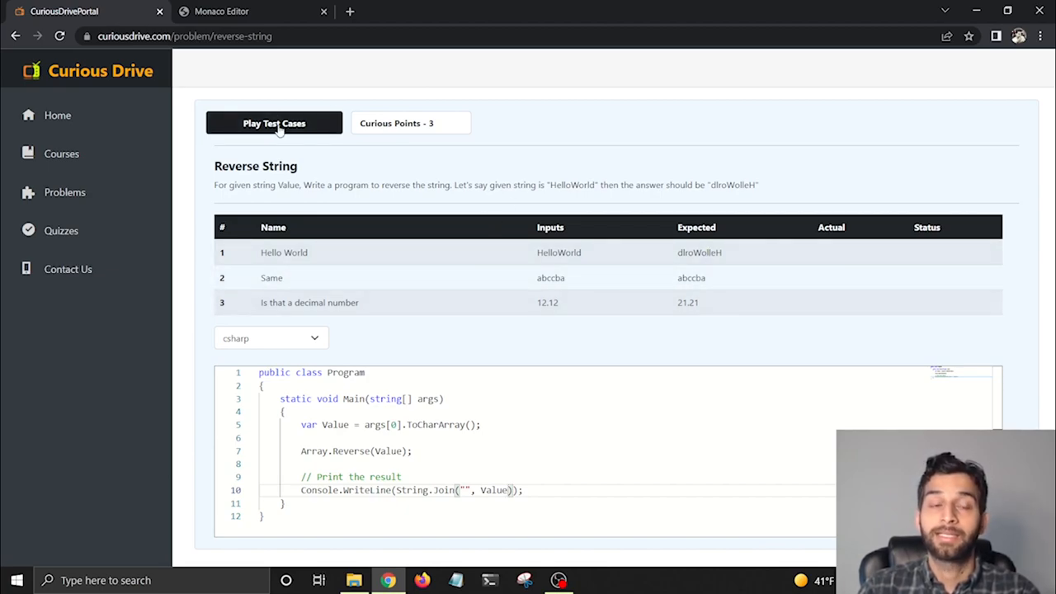
Step: Play the test cases on the C# code and see all three pass
click(274, 123)
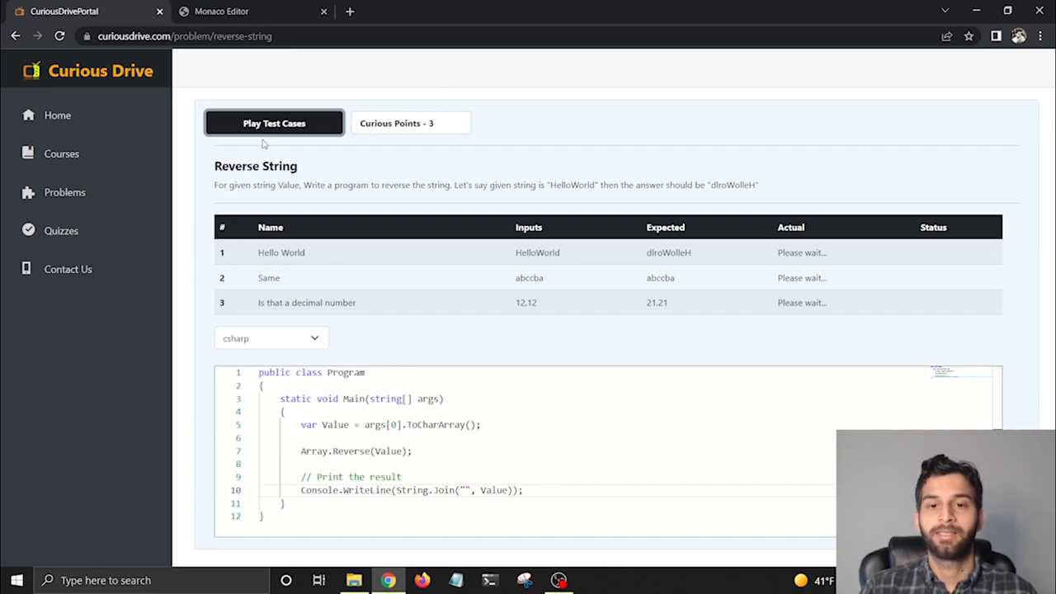
mouse_move(526, 250)
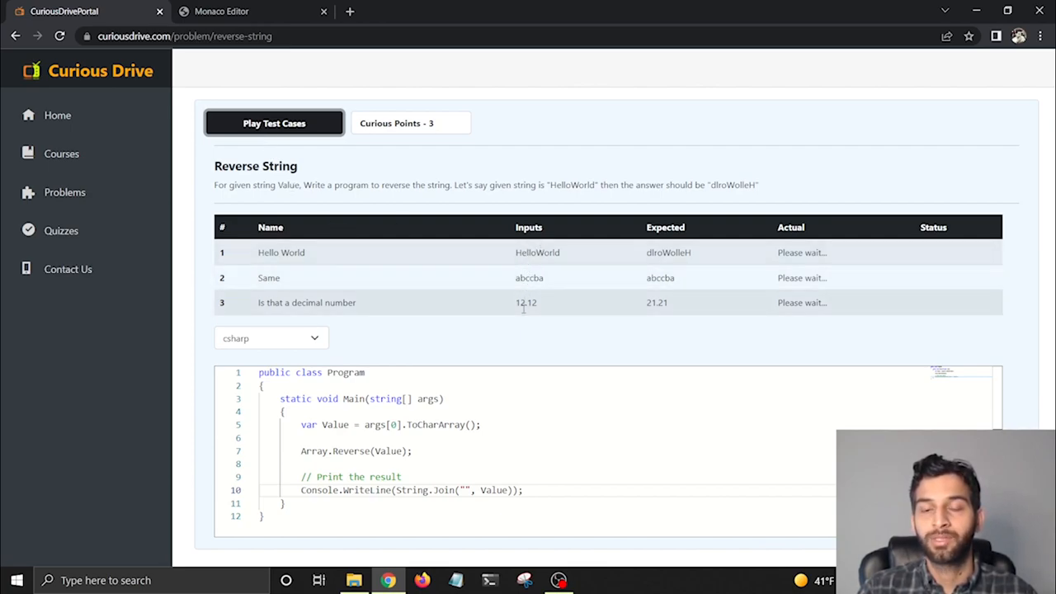
click(274, 122)
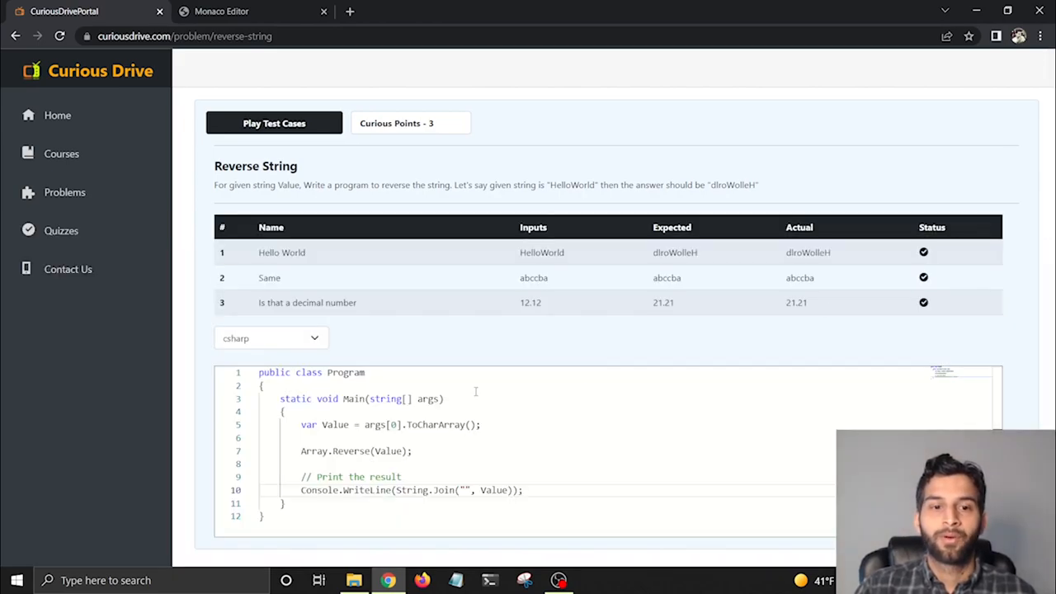
click(221, 11)
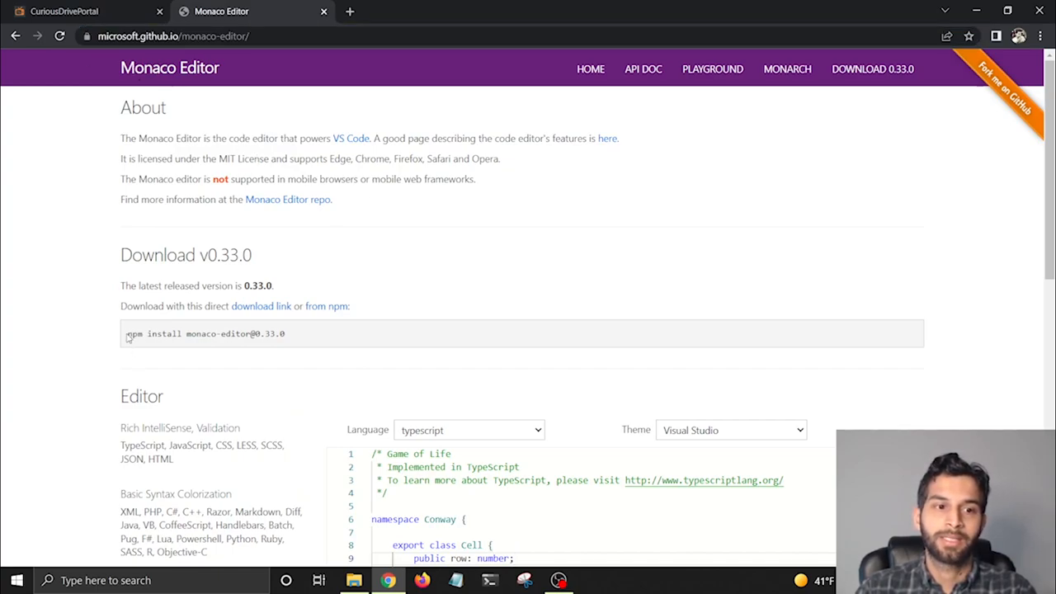
triple_click(206, 333)
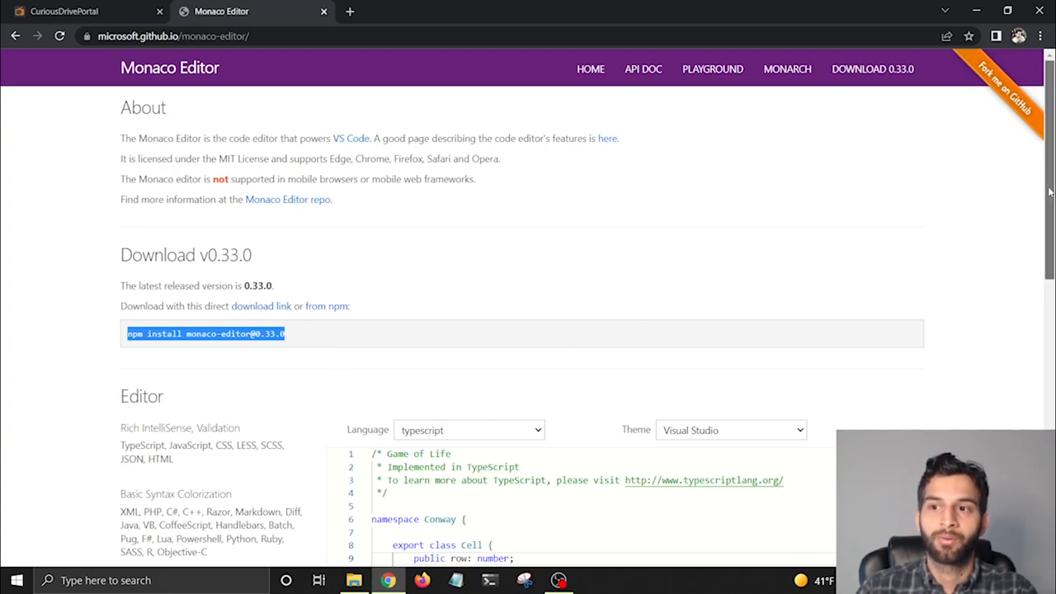
click(539, 159)
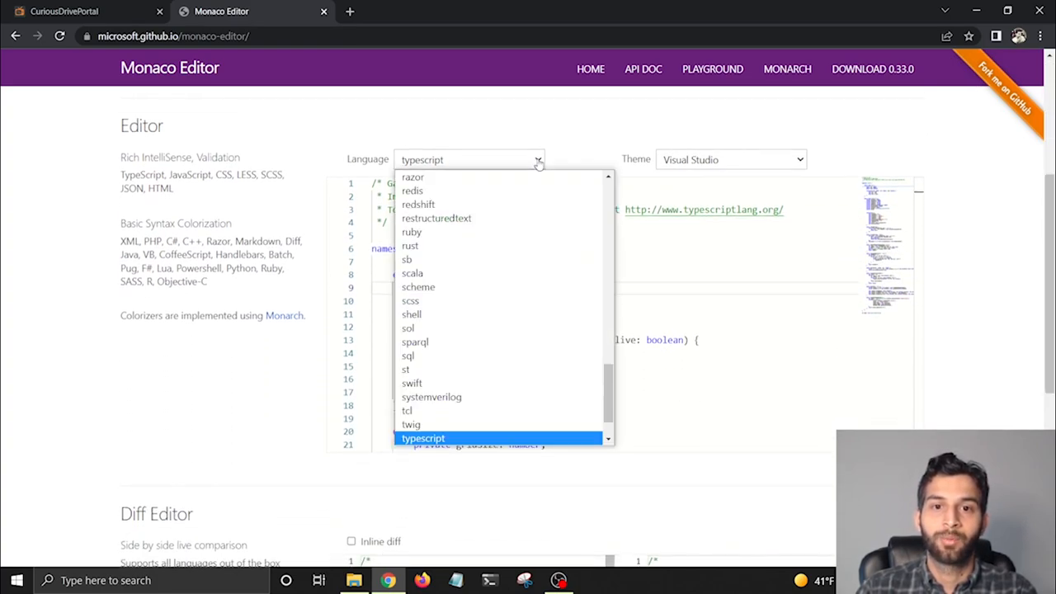
click(730, 160)
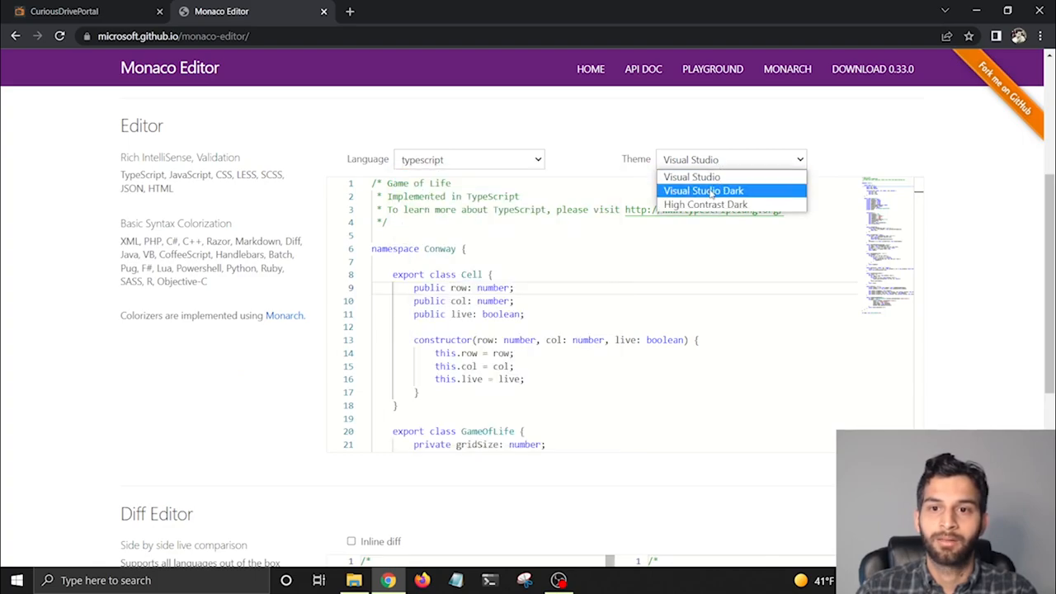
click(705, 204)
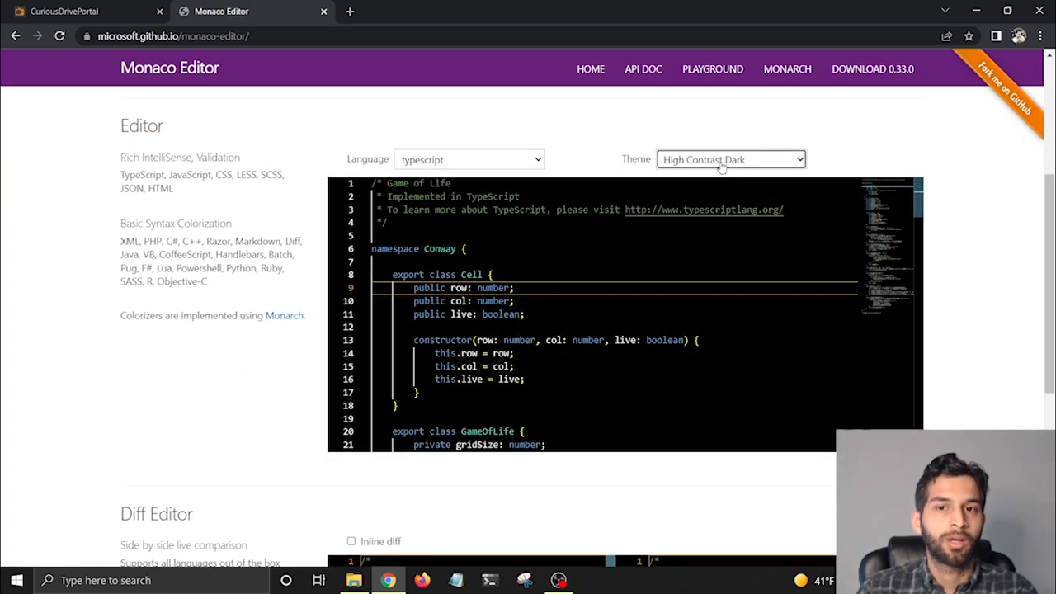
click(730, 159)
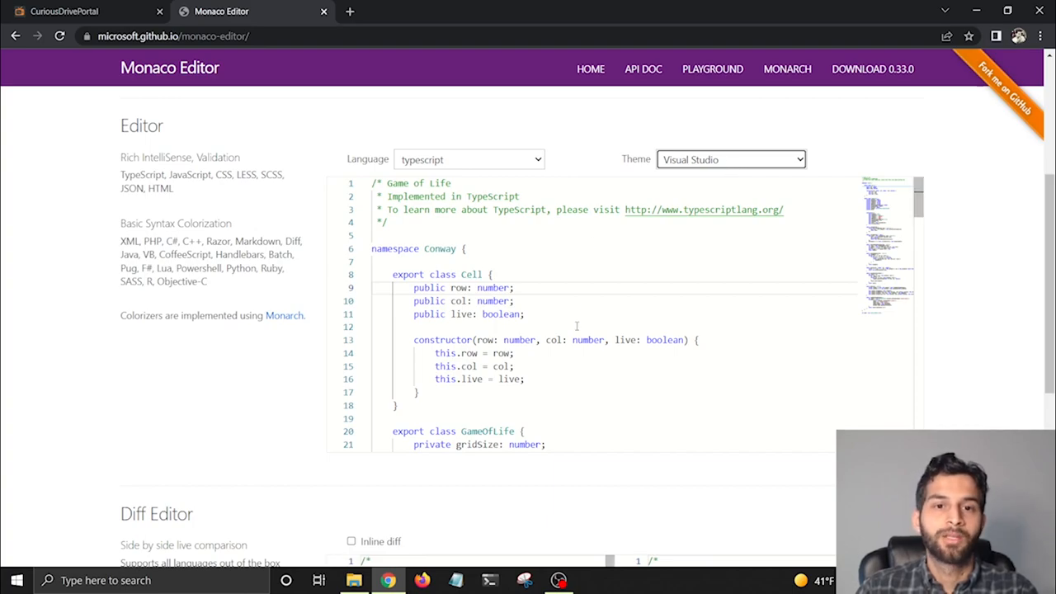
click(66, 11)
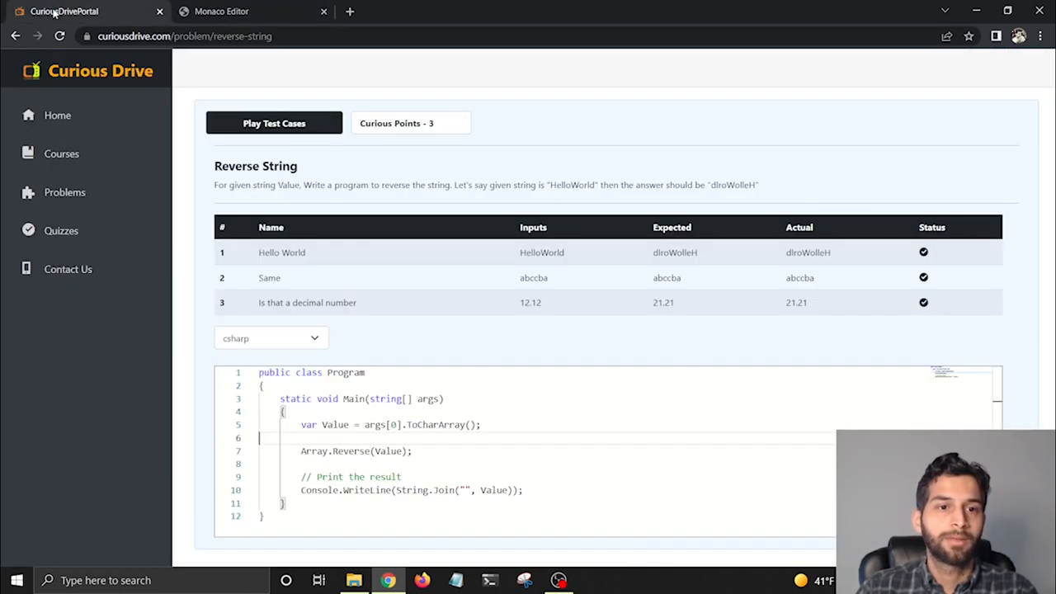
Step: Return to the Coding Problems list from the left sidebar, showing Add Two Numbers through Two Places Decimal
click(64, 192)
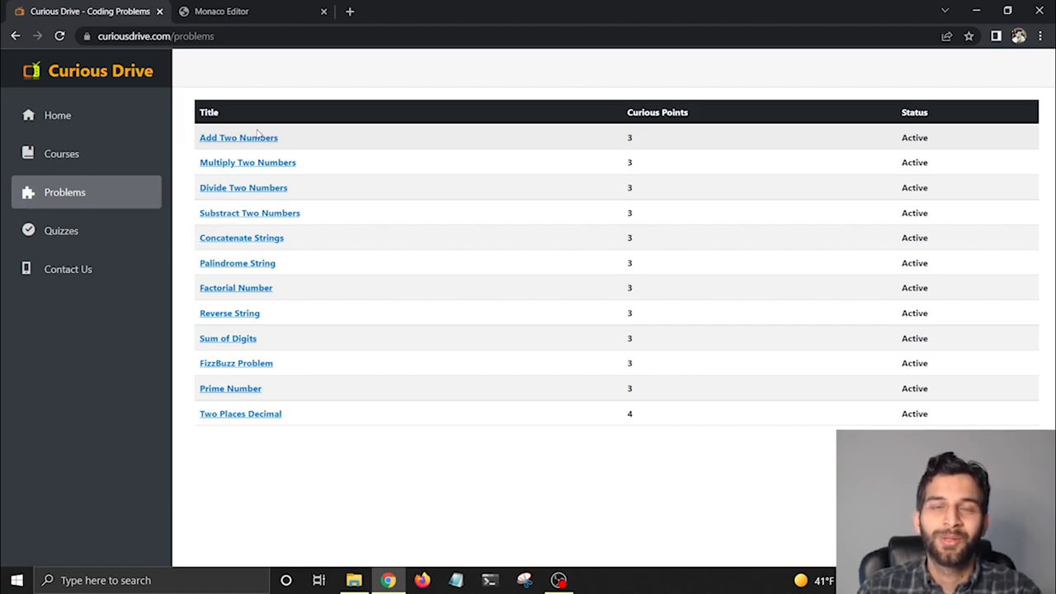
mouse_move(260, 70)
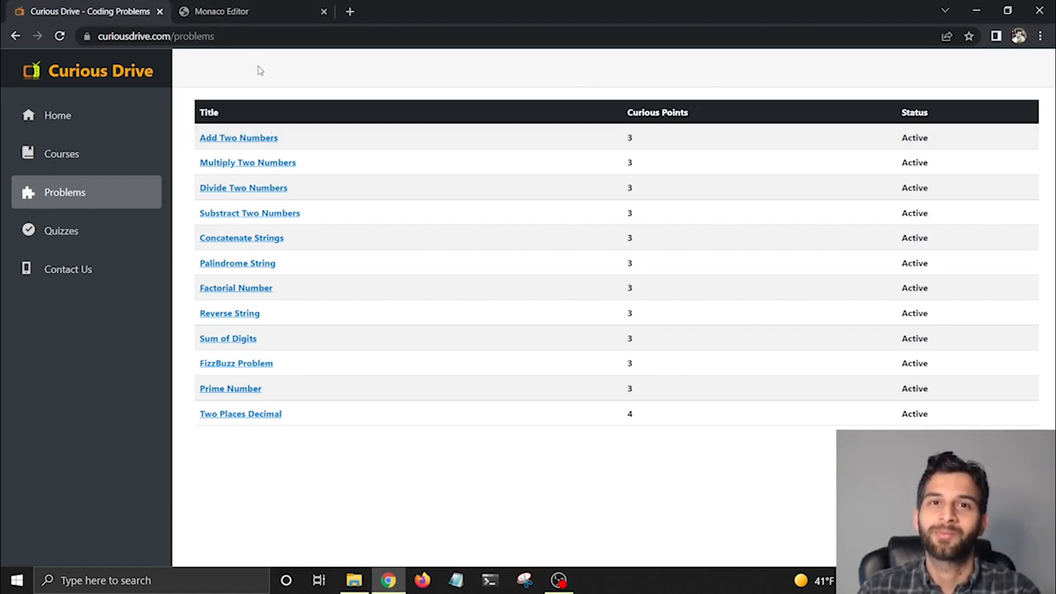